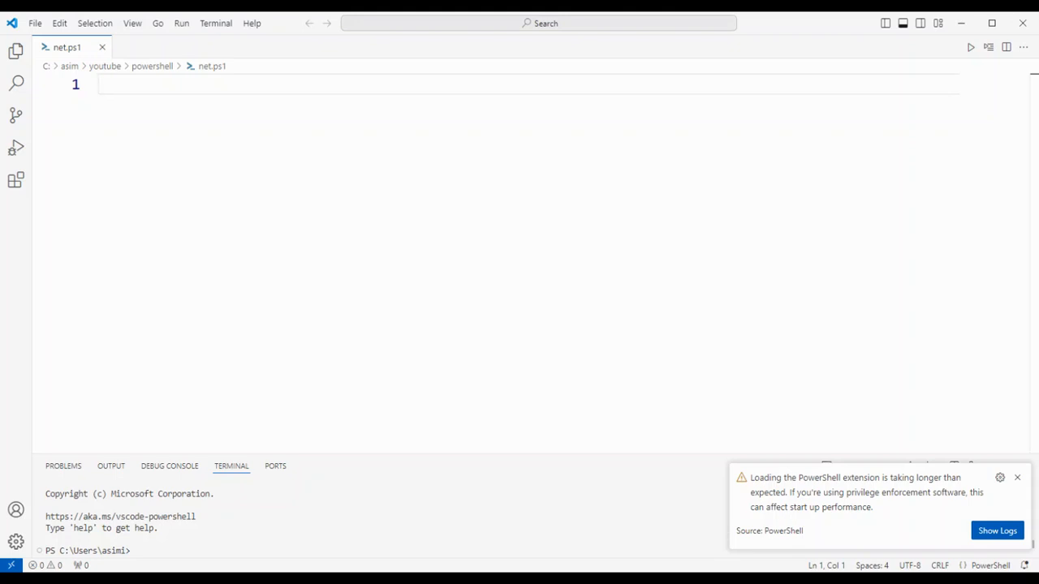
Write "$networkAdapters =" at the start of line 1 of net.ps1.
text($net)
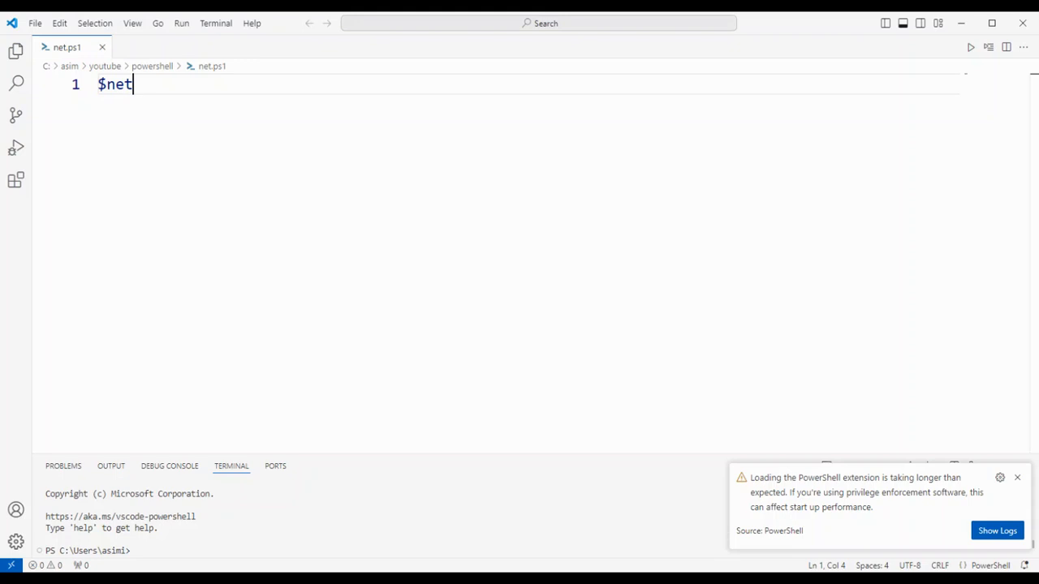
text(workA)
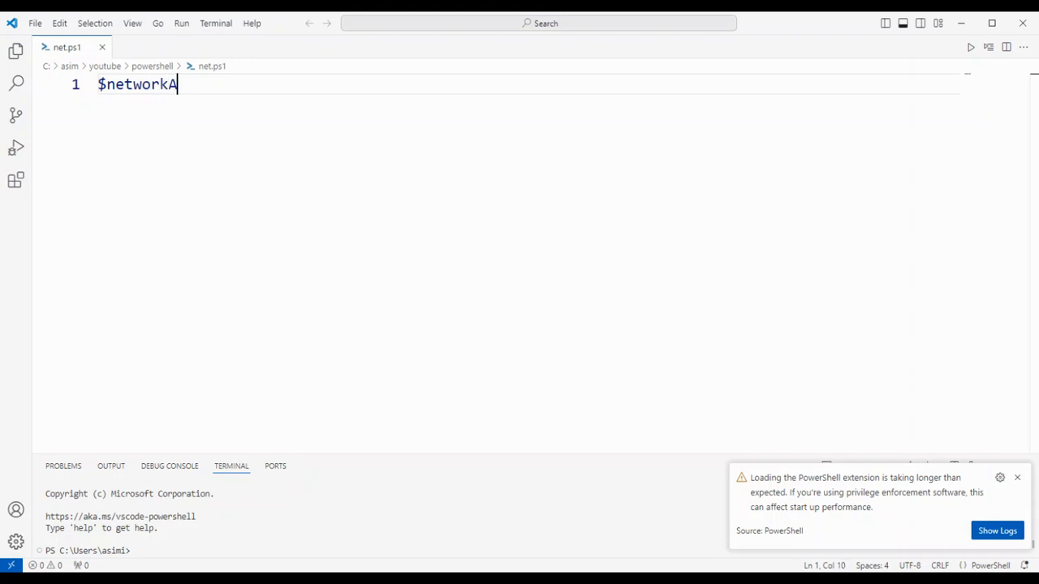
text(dapters)
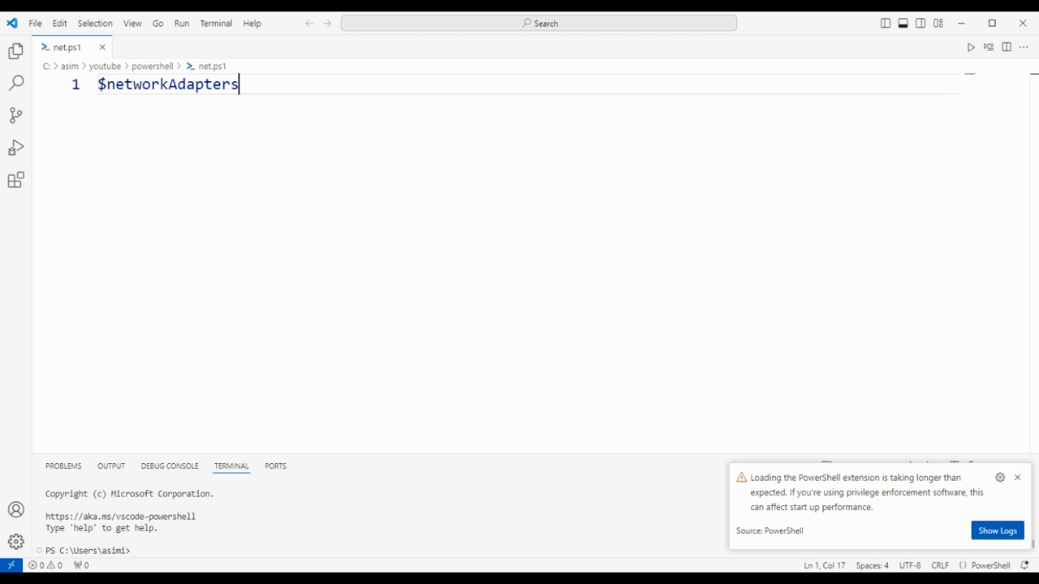
text(=)
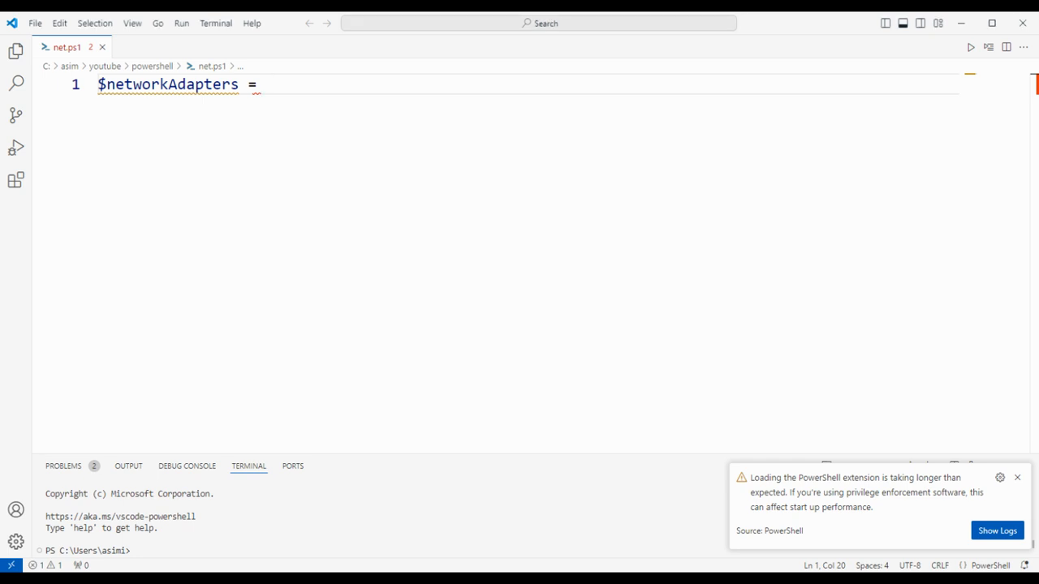
Complete the assignment with Get-WmiObject -Class Win32_NetworkAdapterConfiguration.
text(Get-)
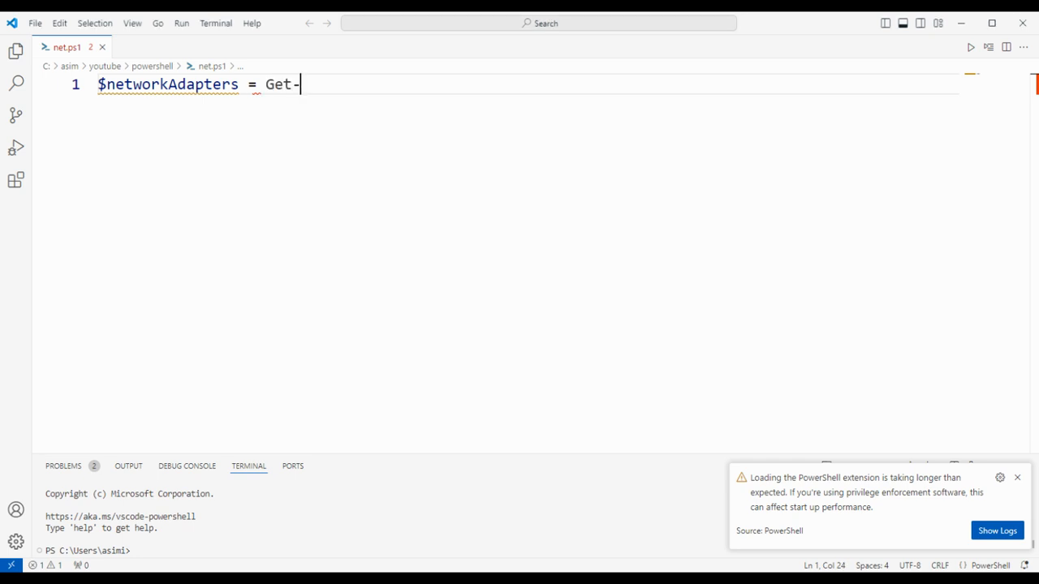
text(W)
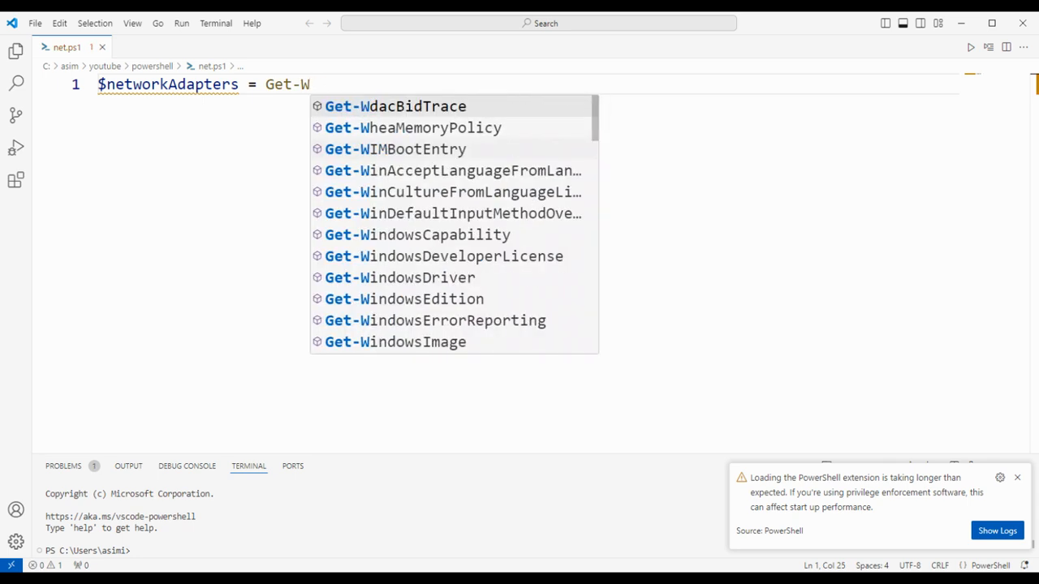
text(miObject)
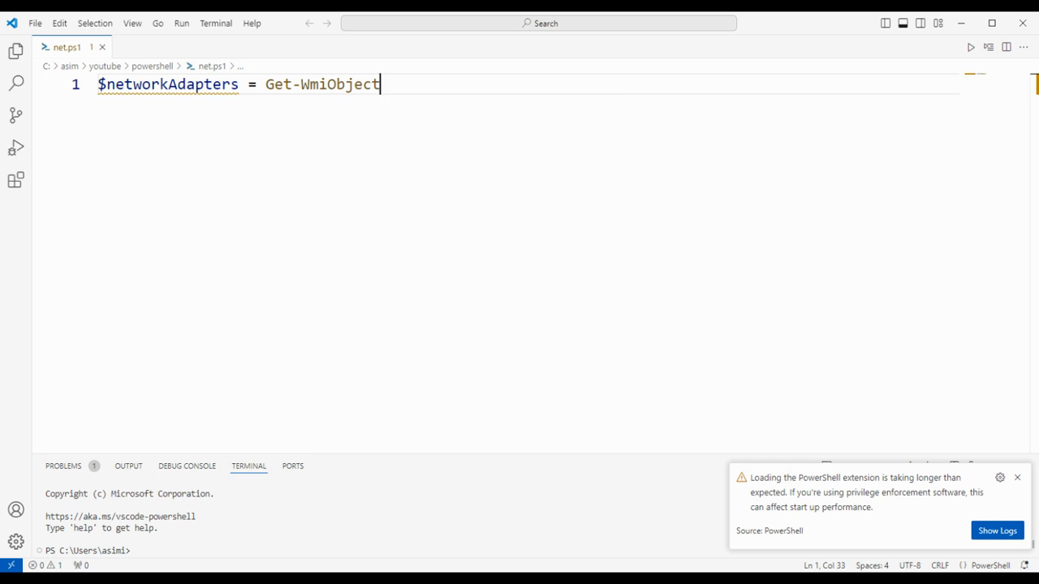
text(-Class Win)
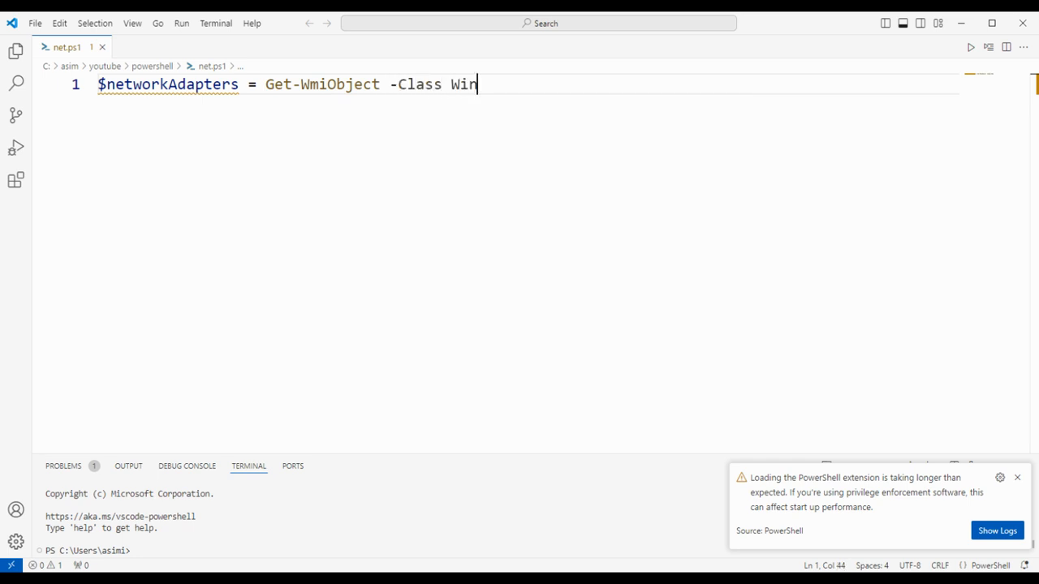
text(3)
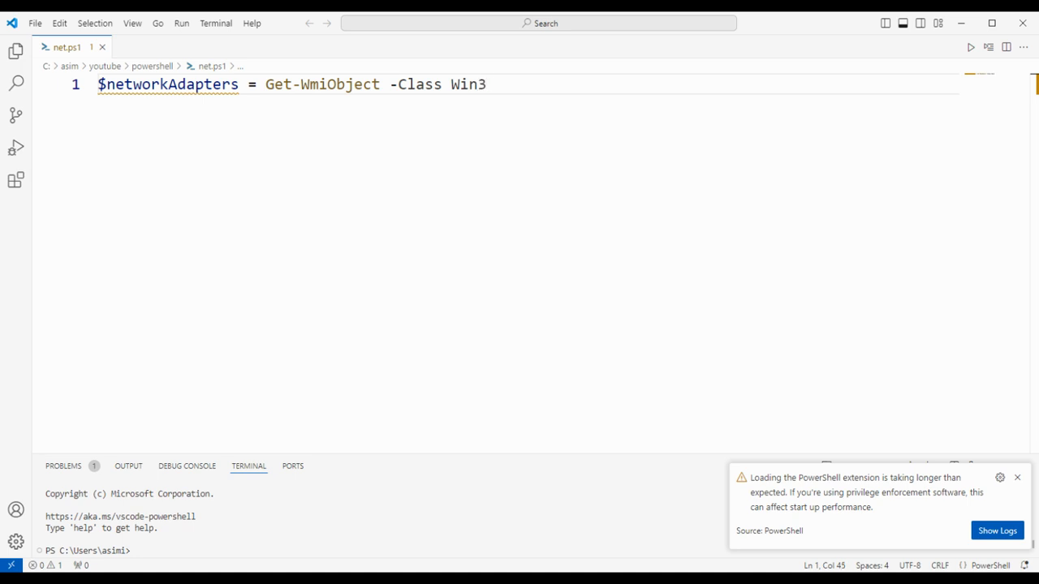
text(2_)
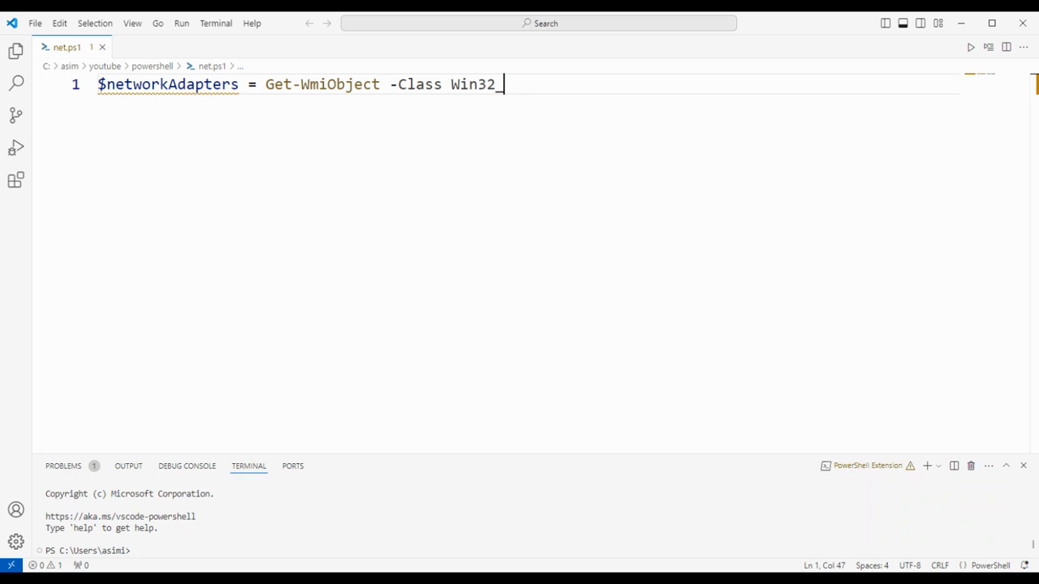
text(Ne)
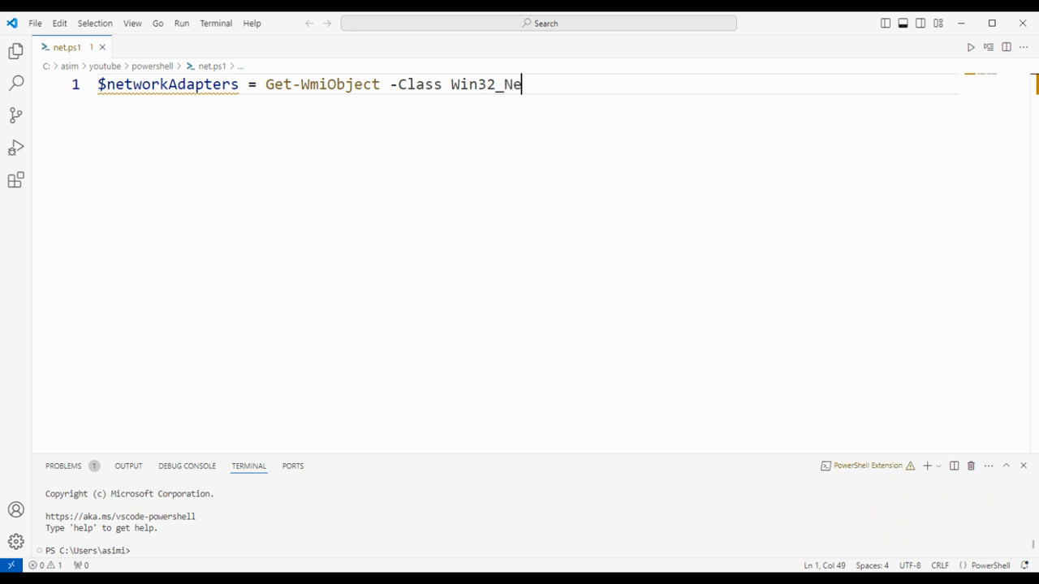
text(tworkA)
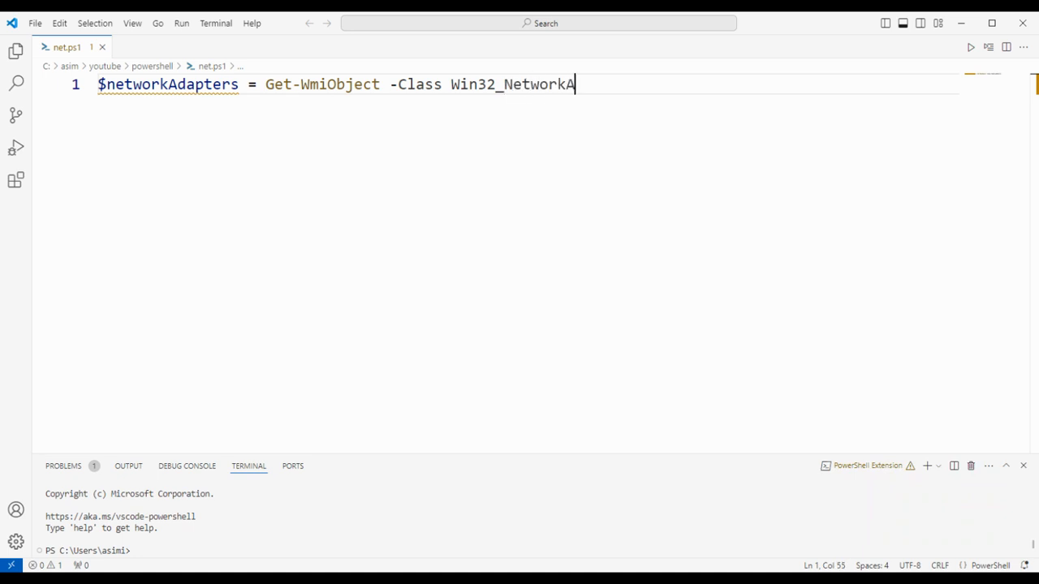
text(dapter)
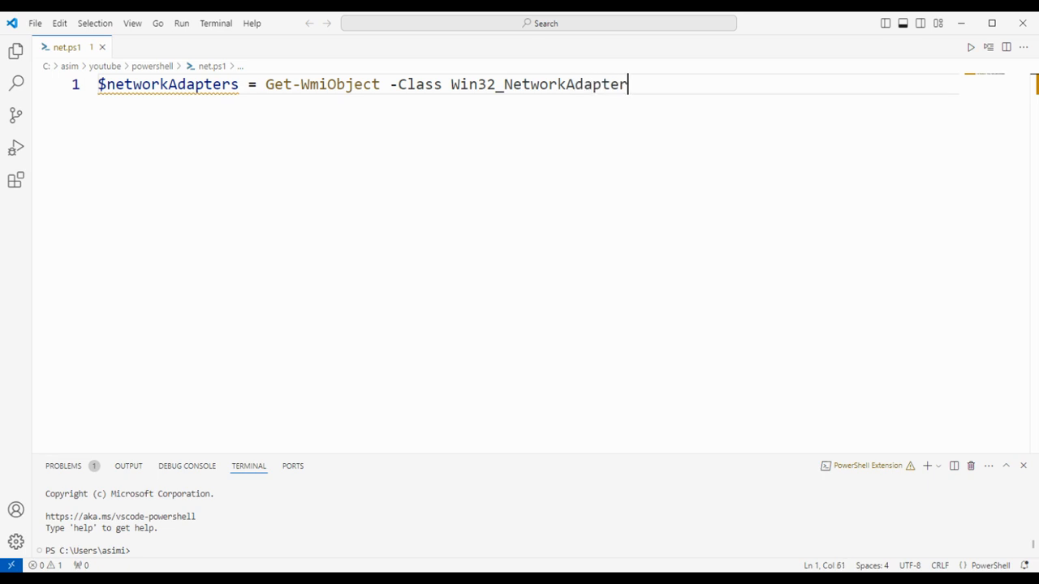
text(Confi)
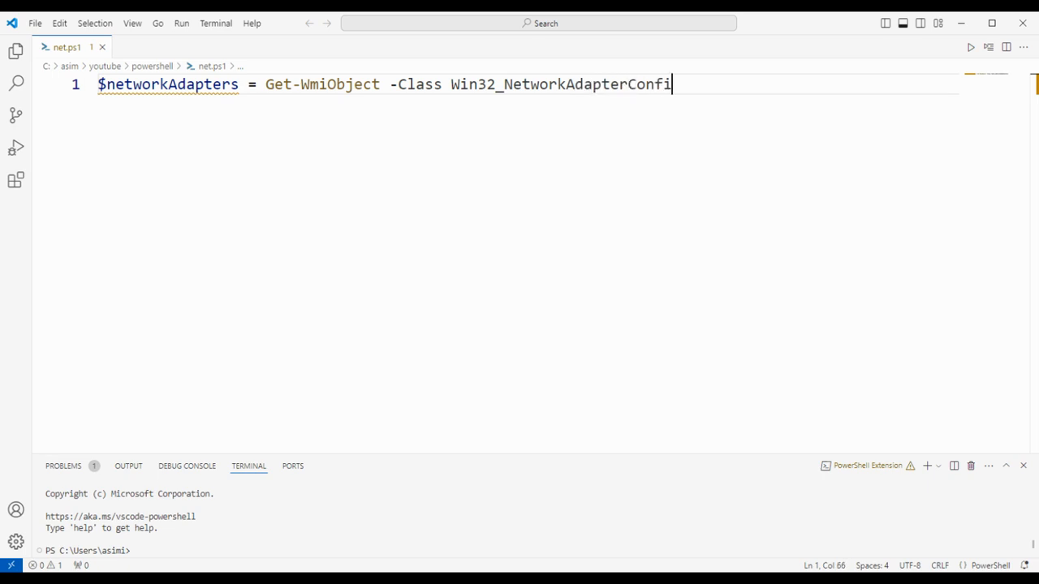
text(gurat)
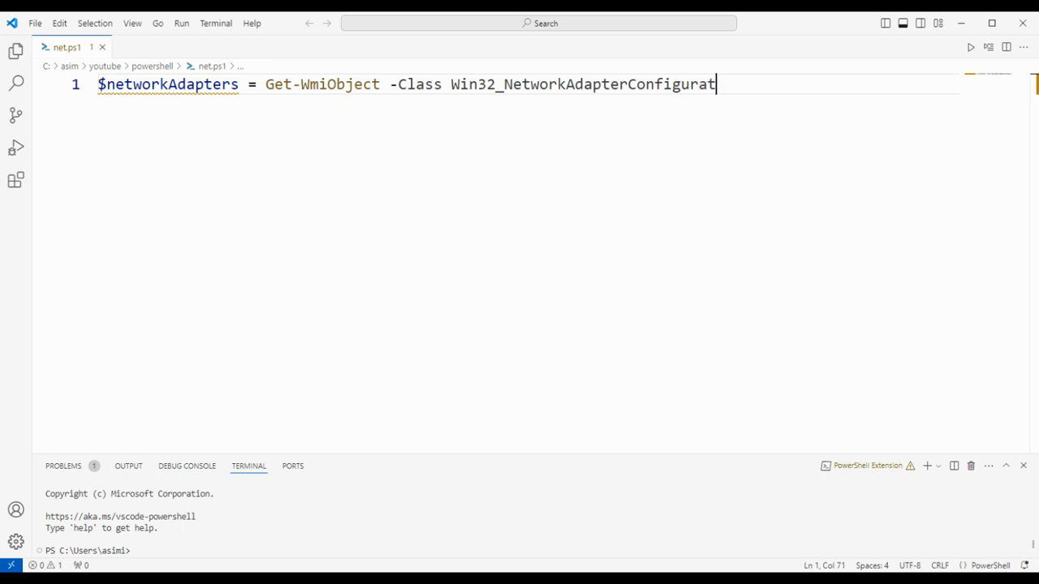
text(ion | Where)
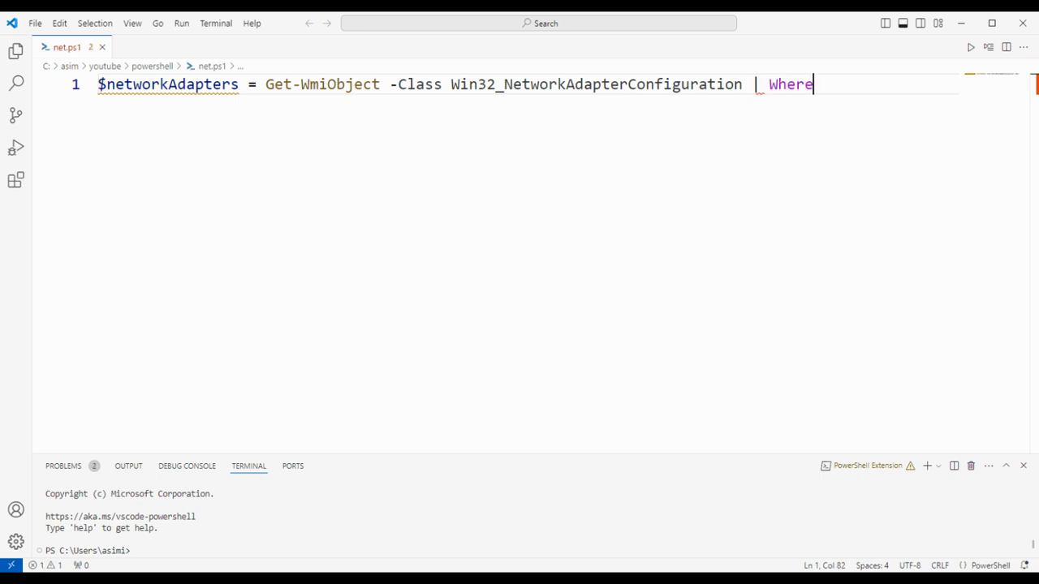
Pipe the result into Where-object {$_.IPAddress -ne $null} and finish line 1.
text(-)
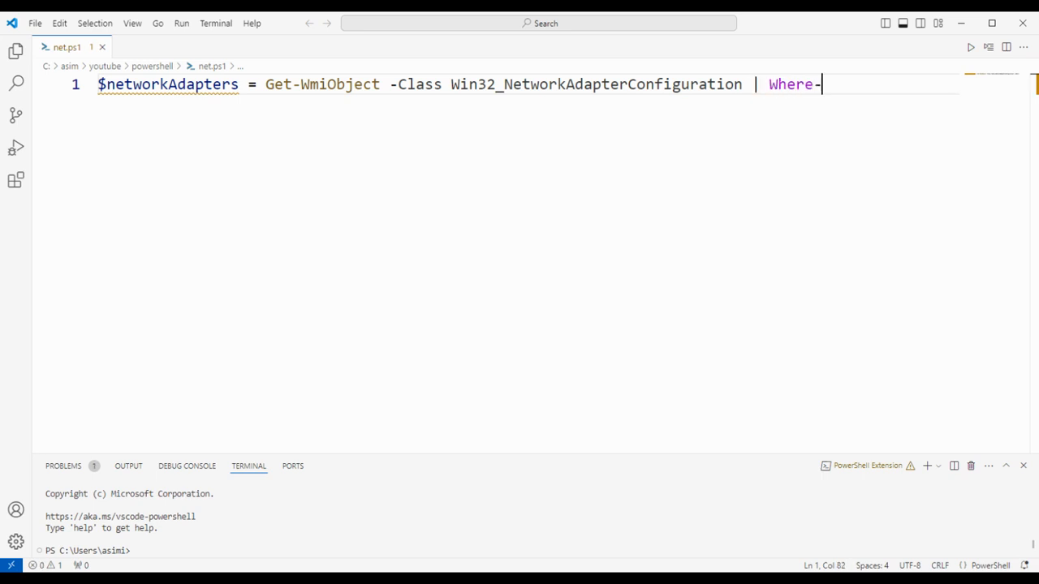
text(objec)
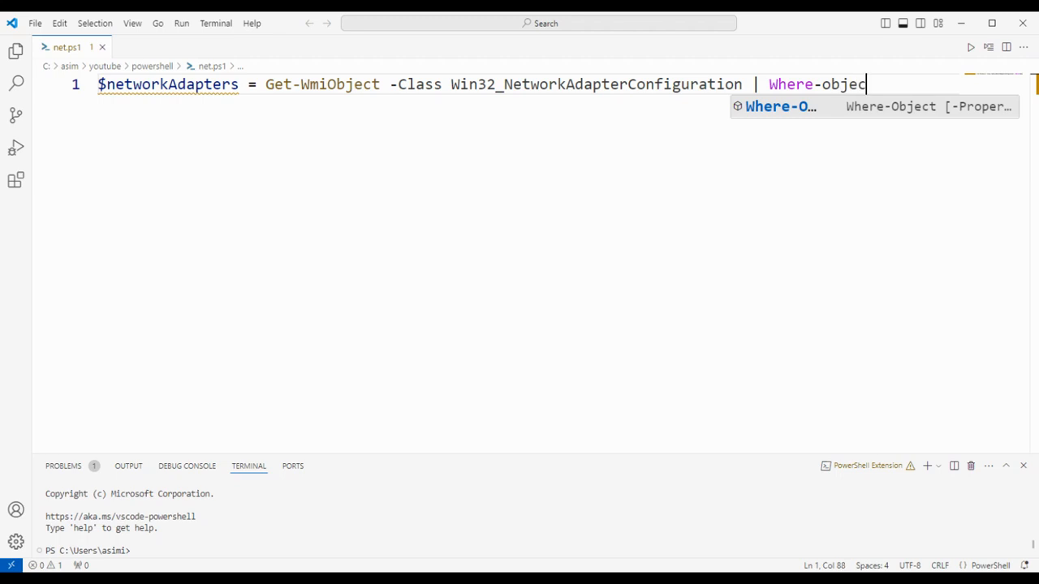
text(t)
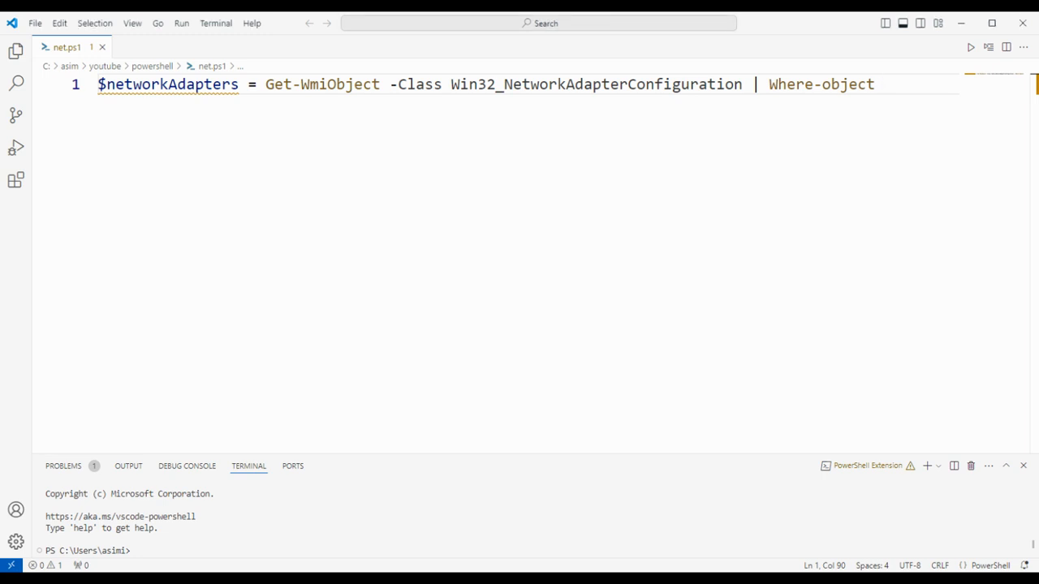
text({)
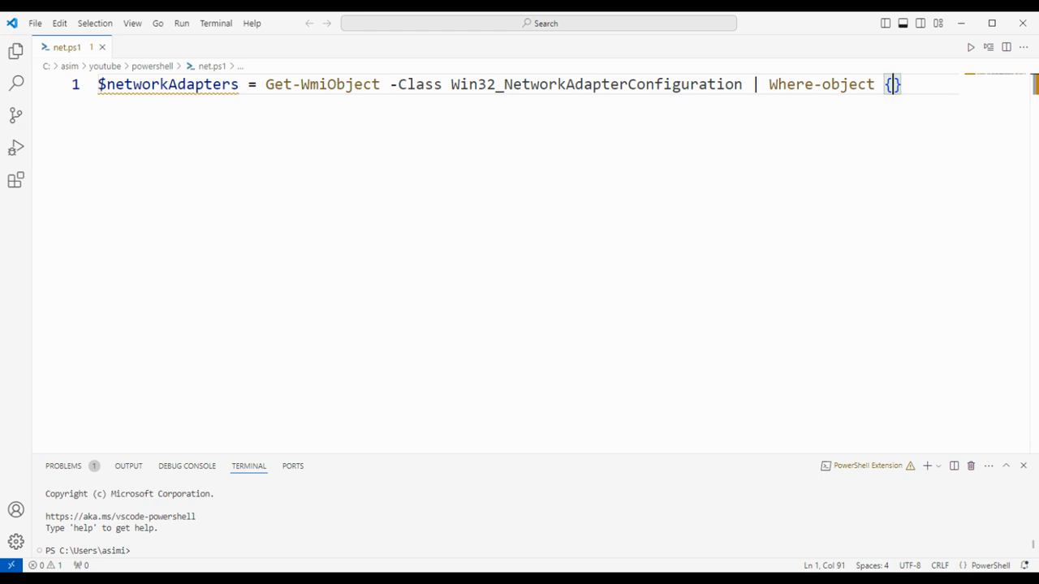
text($_.)
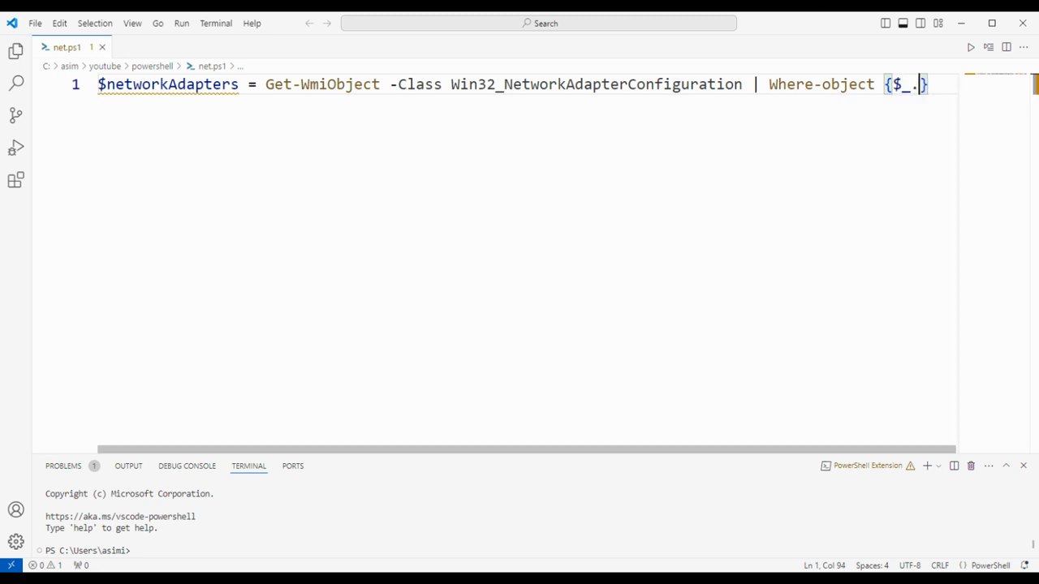
text(IP)
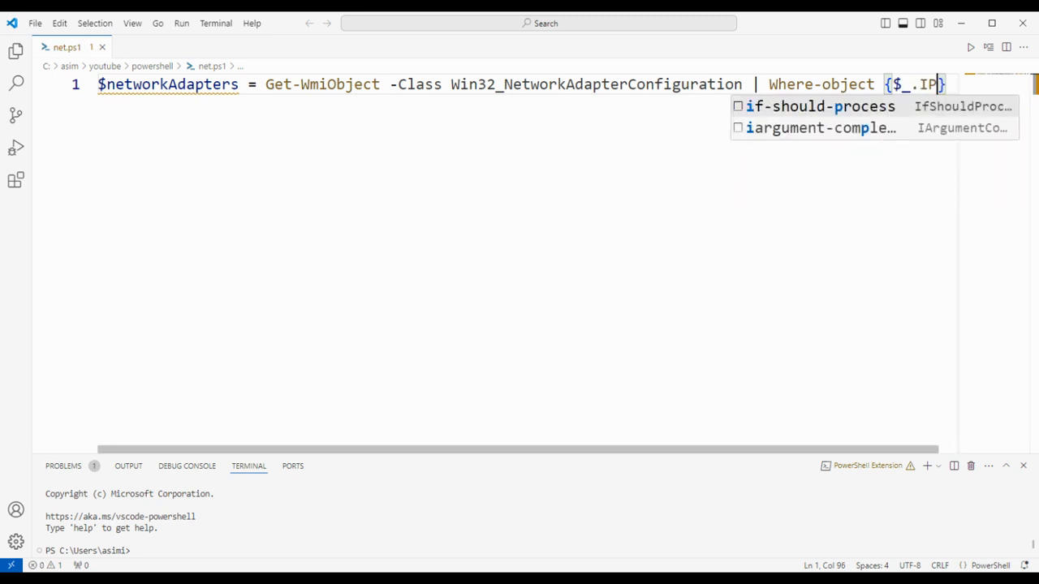
text(A)
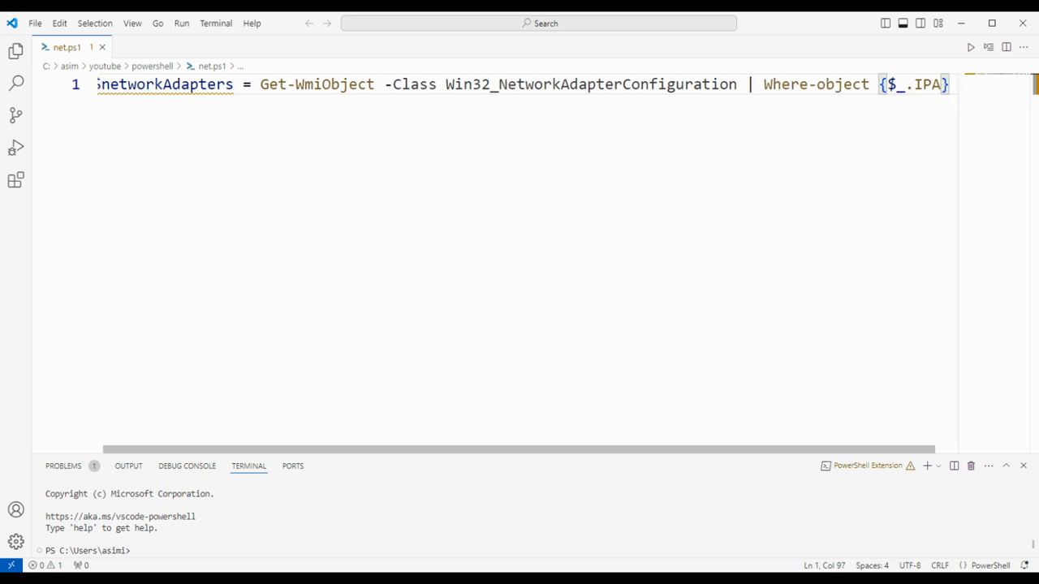
text(dd)
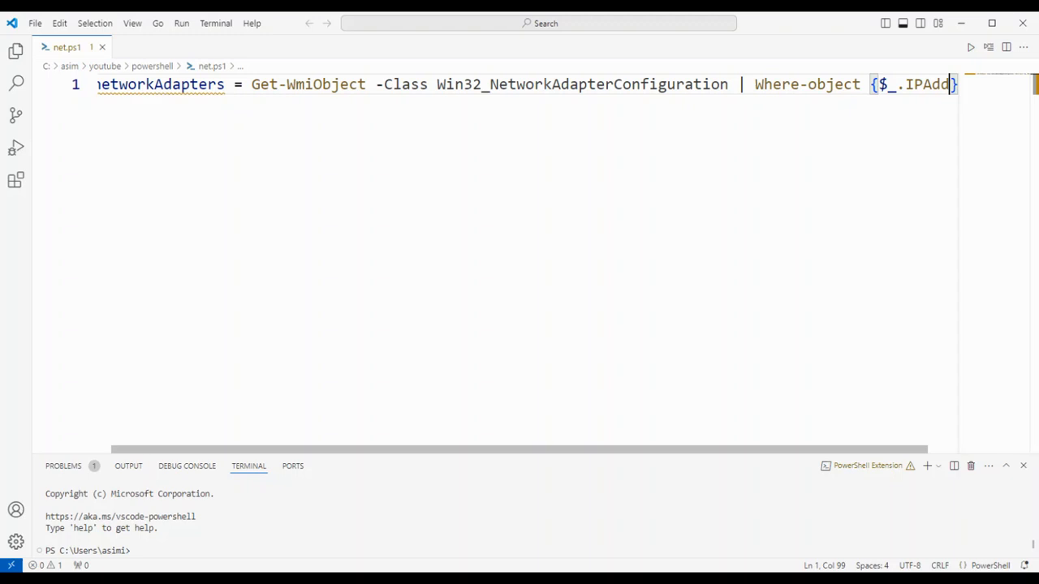
text(ress)
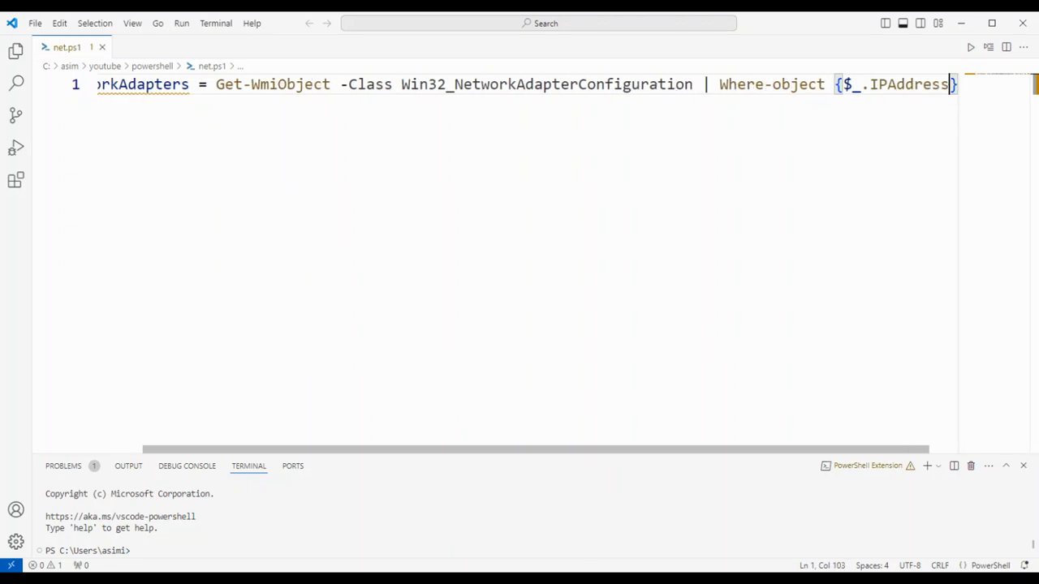
text(- ne)
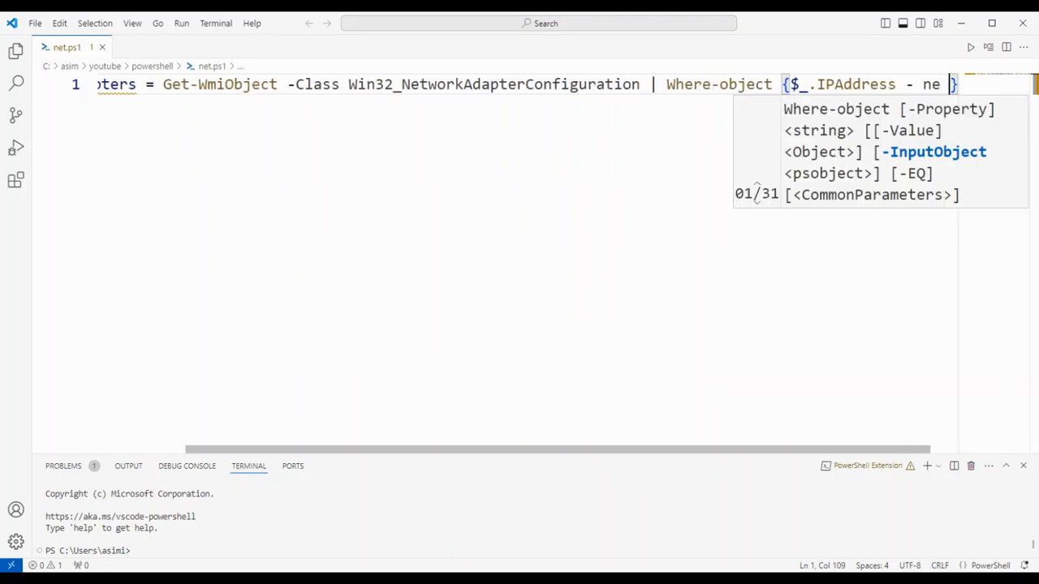
text($null)
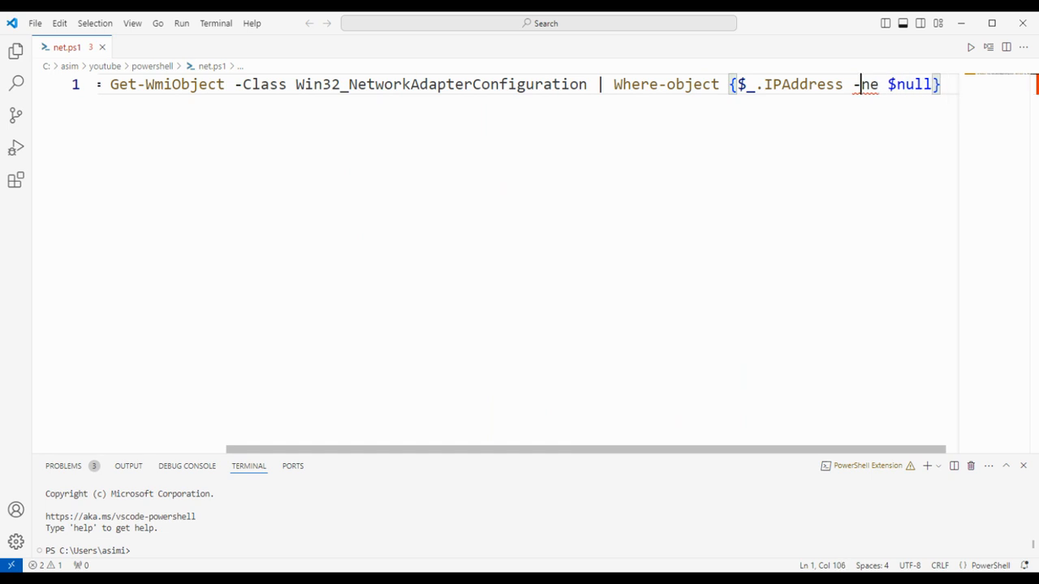
text($networkAdapters =)
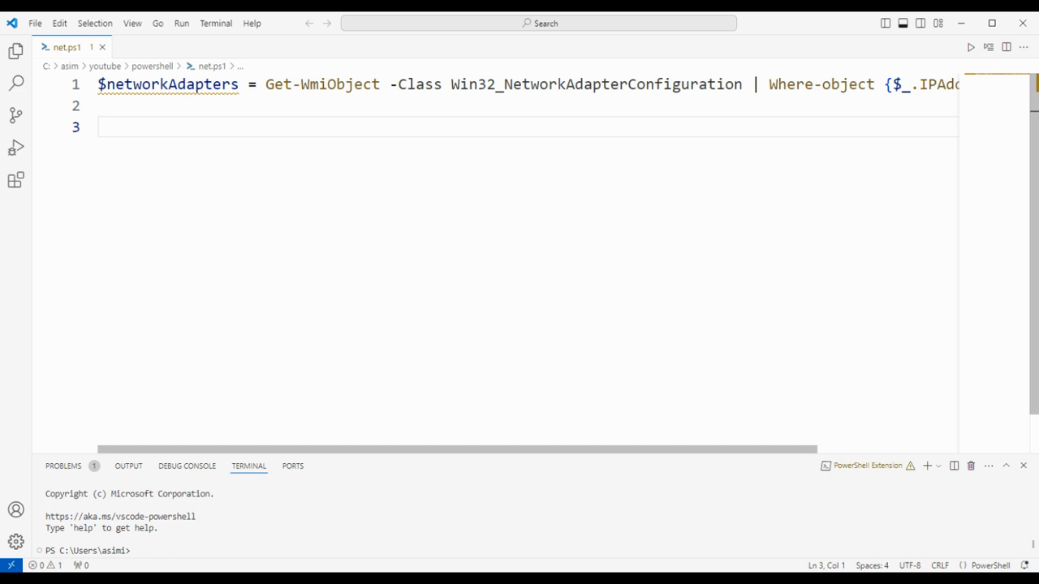
Add an empty foreach($adapter in $networkAdpaters){ } loop on line 2.
text(for)
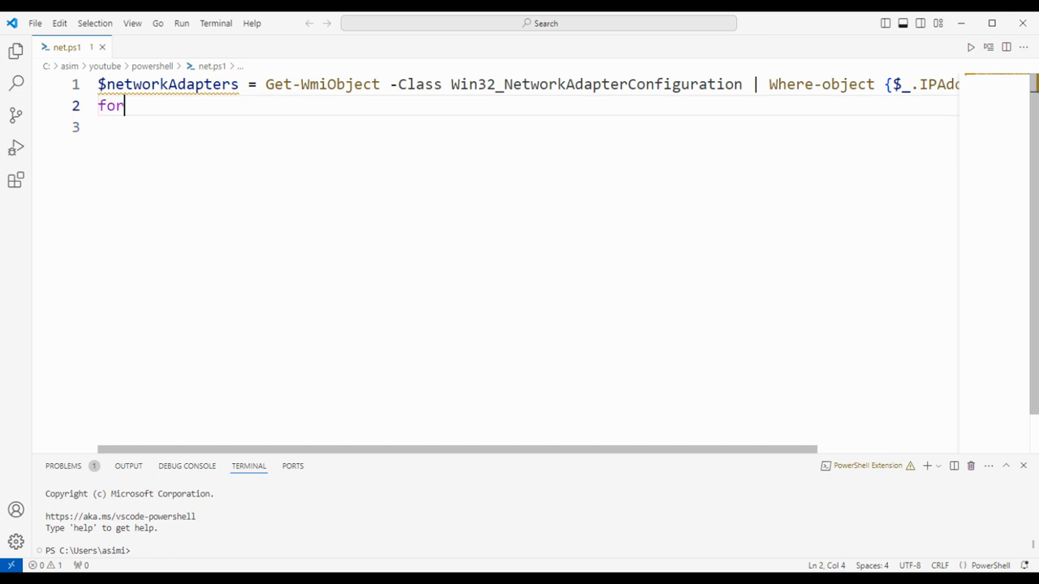
text(each ())
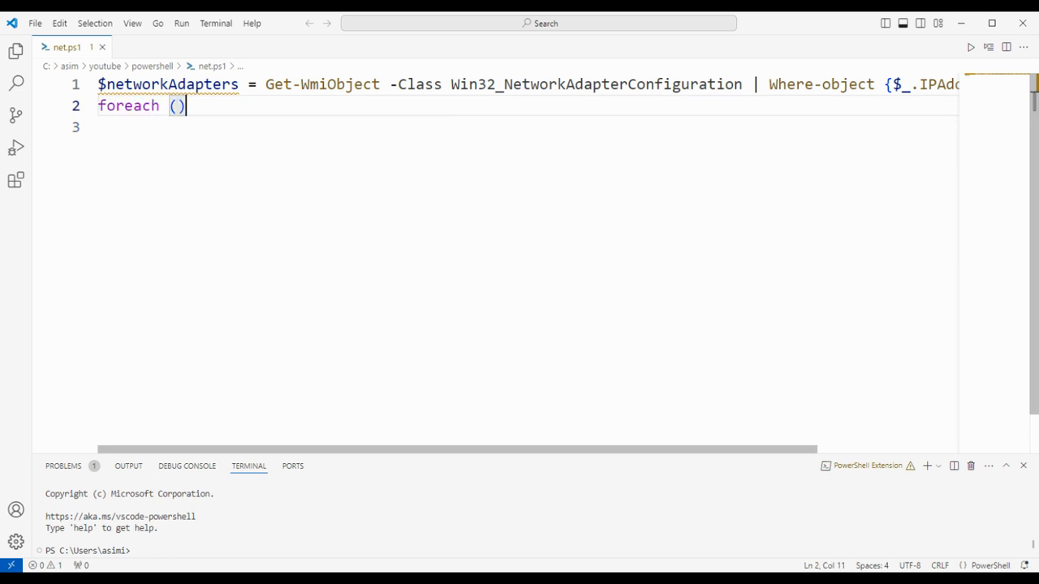
key(BackSpace)
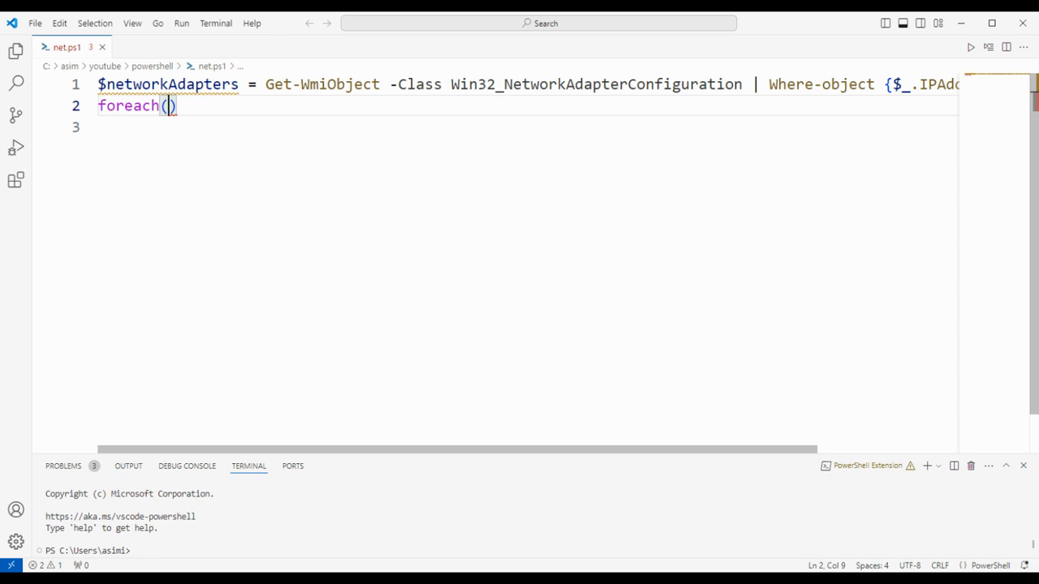
text($)
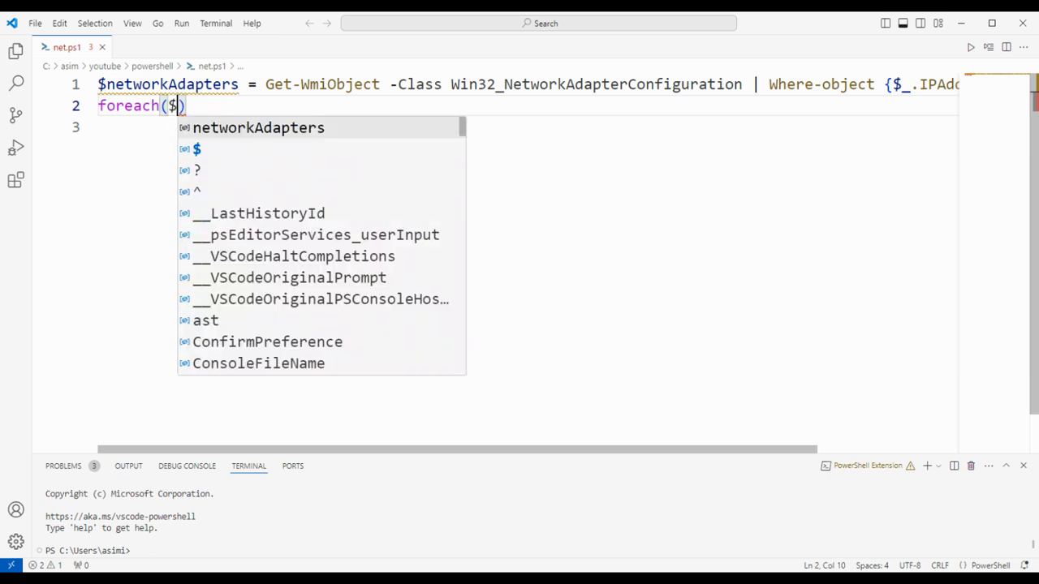
text(a)
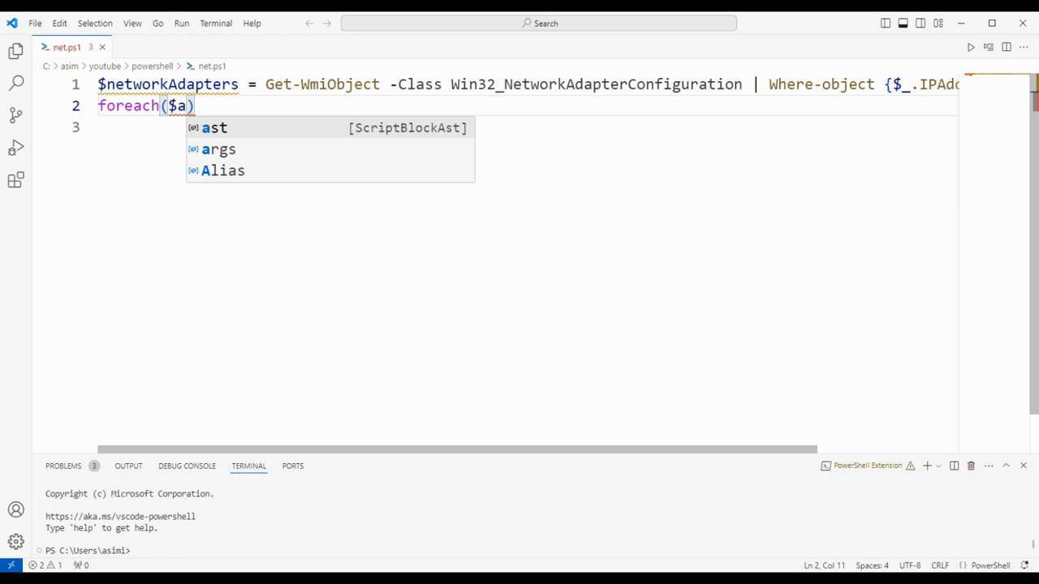
text(dapter)
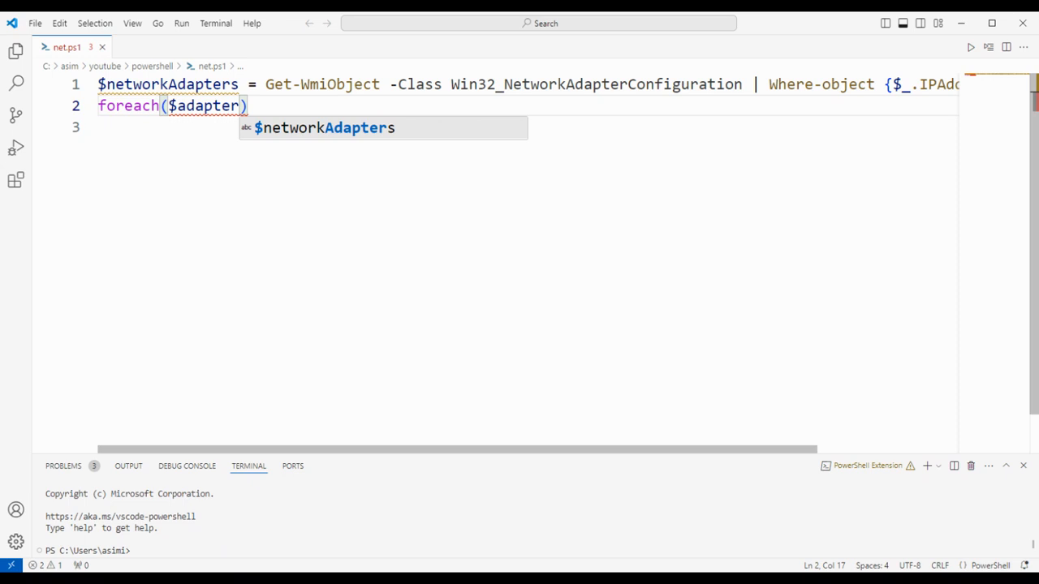
text(in)
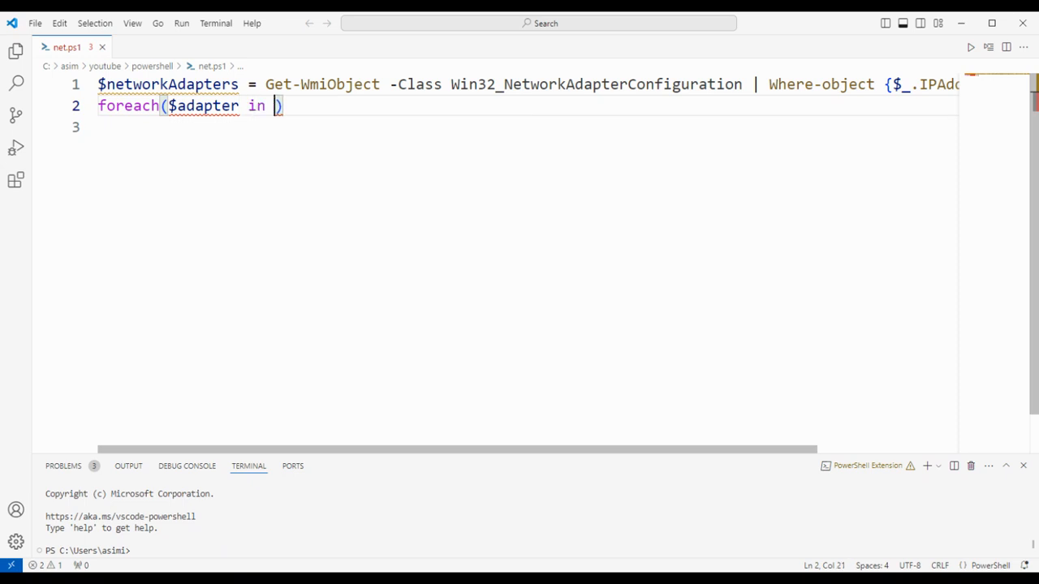
text($netw)
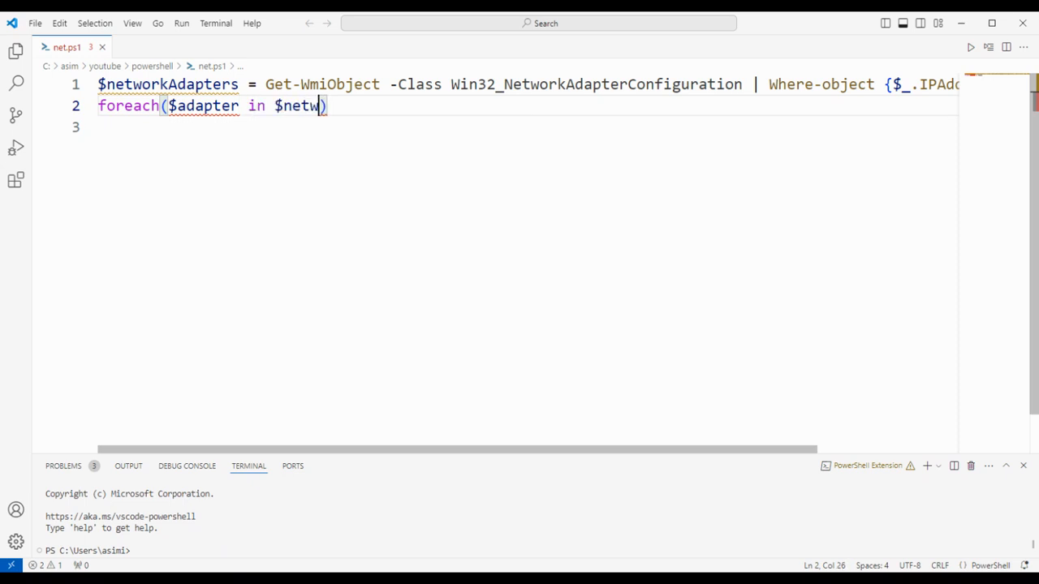
text(orkAdpate)
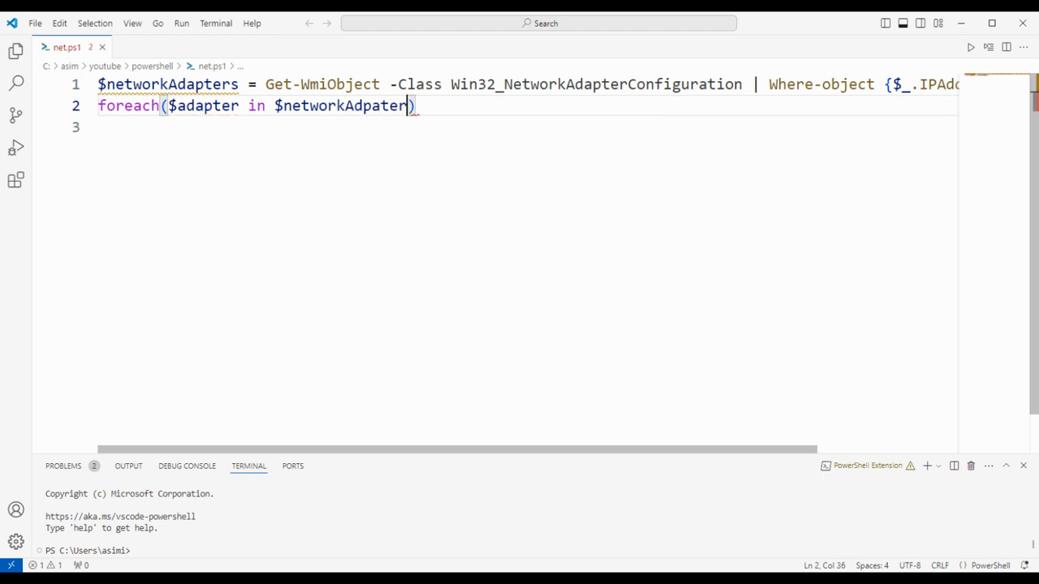
text(rs)
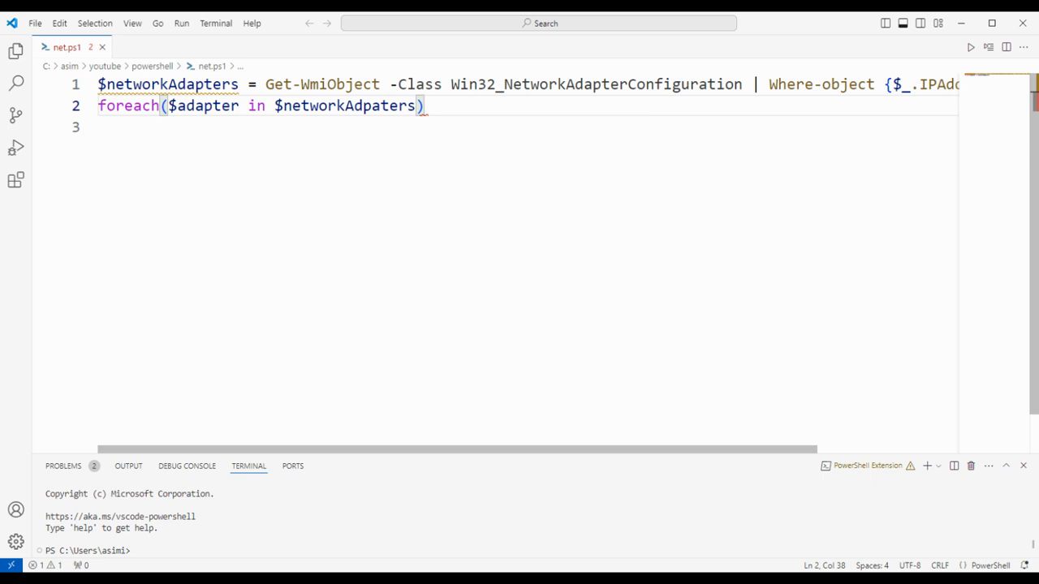
text({)
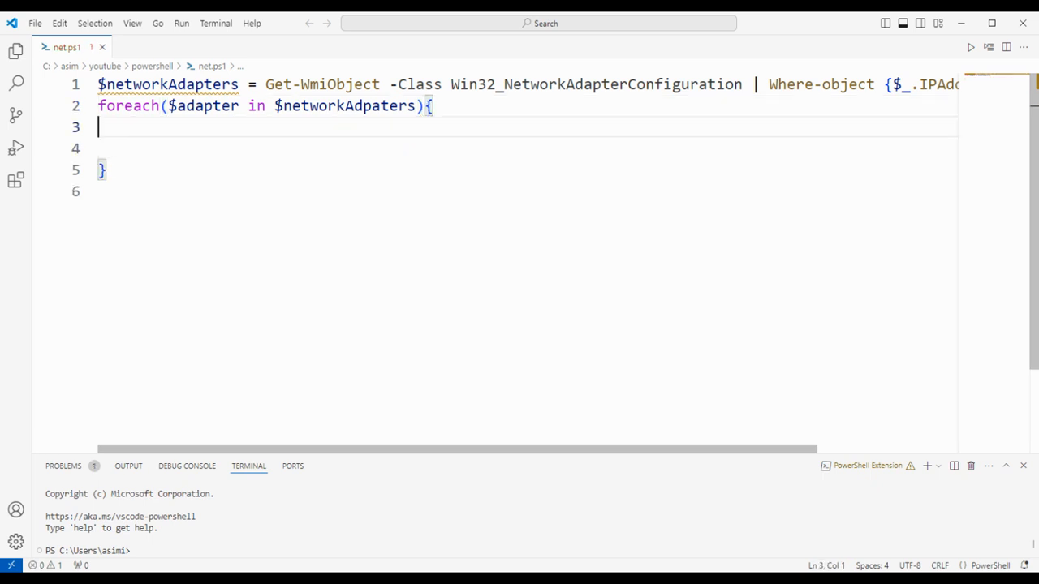
Inside the loop, write Write-Host "Description : $($adapter.Description)" on an indented line.
key(Tab)
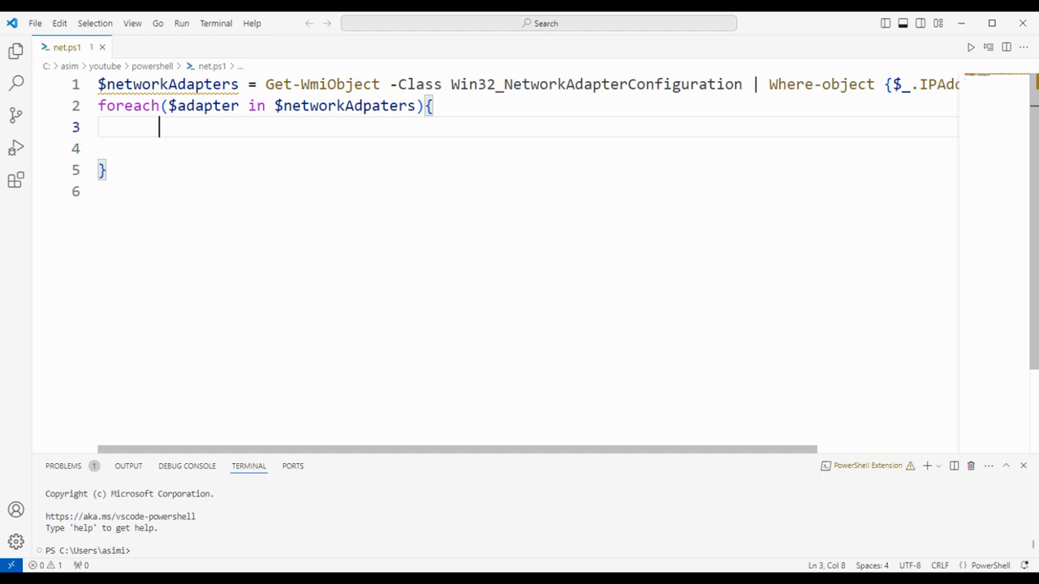
text(W)
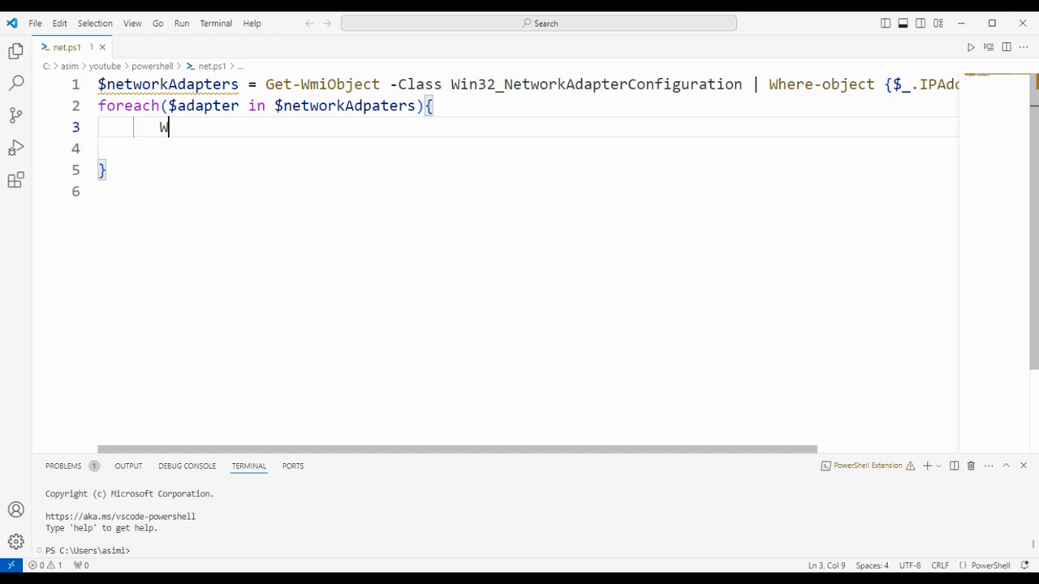
text(rite-Host)
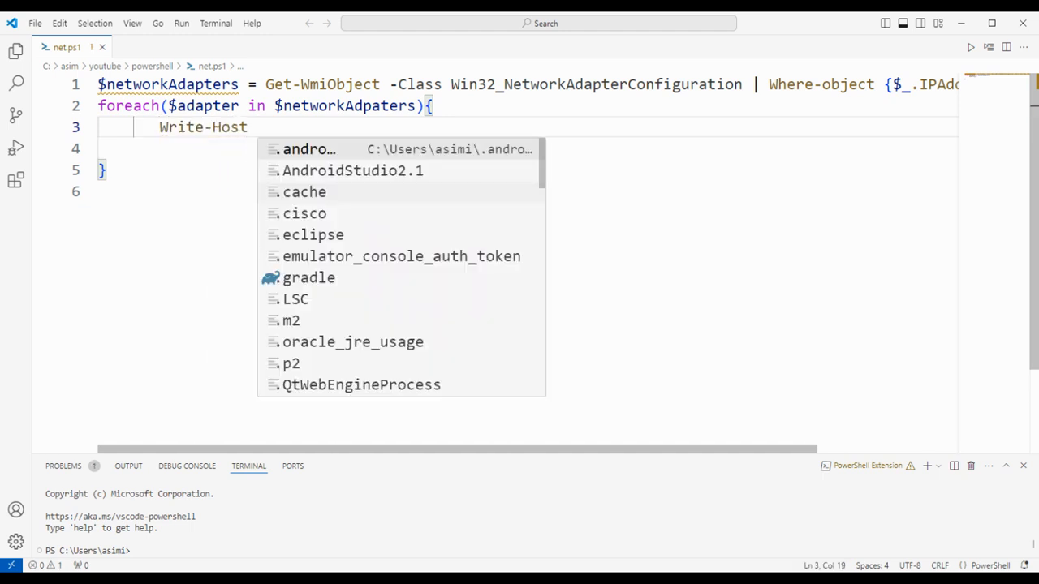
text("Descr")
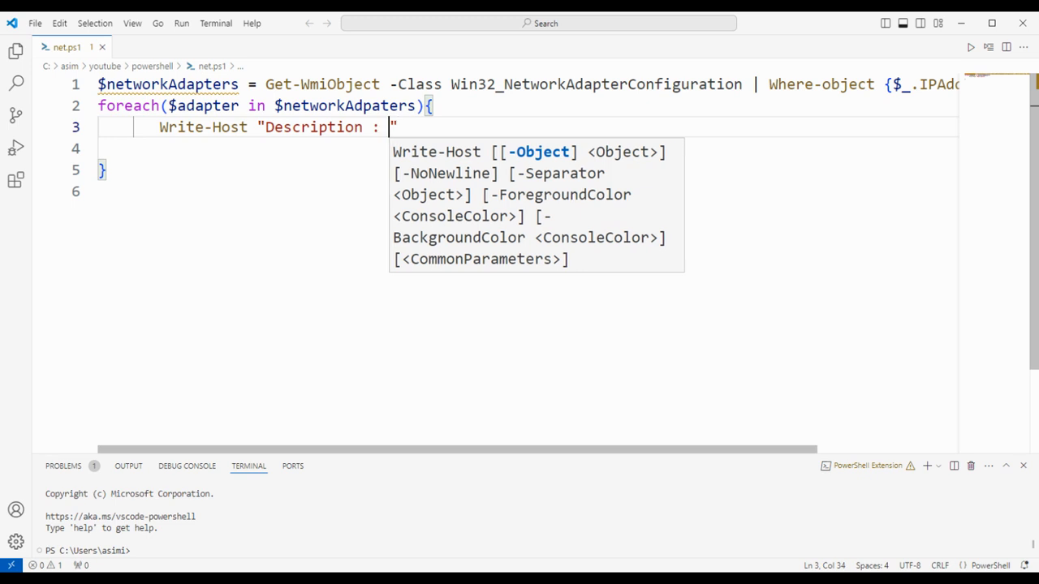
text($)
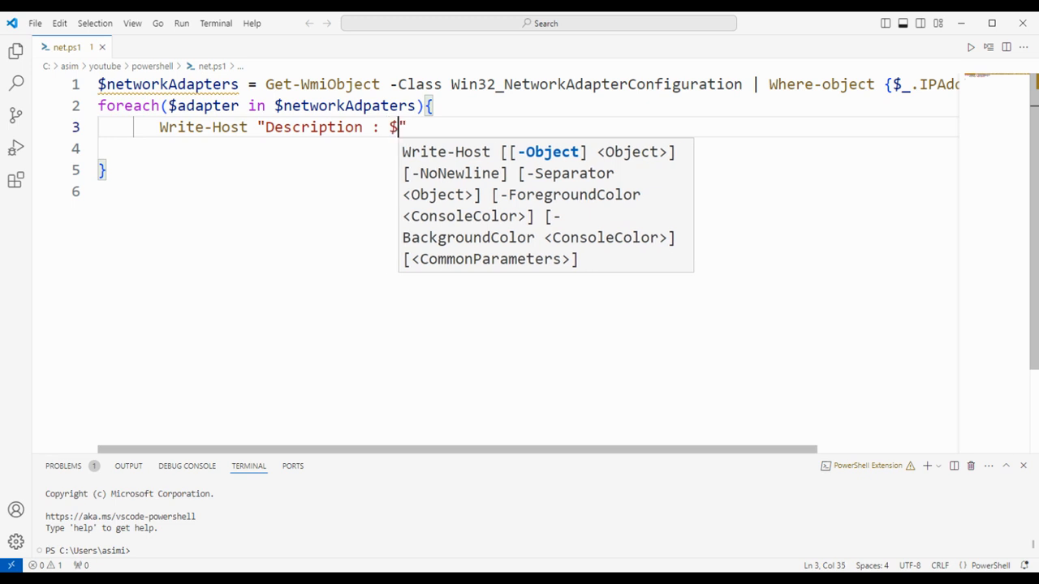
text(())
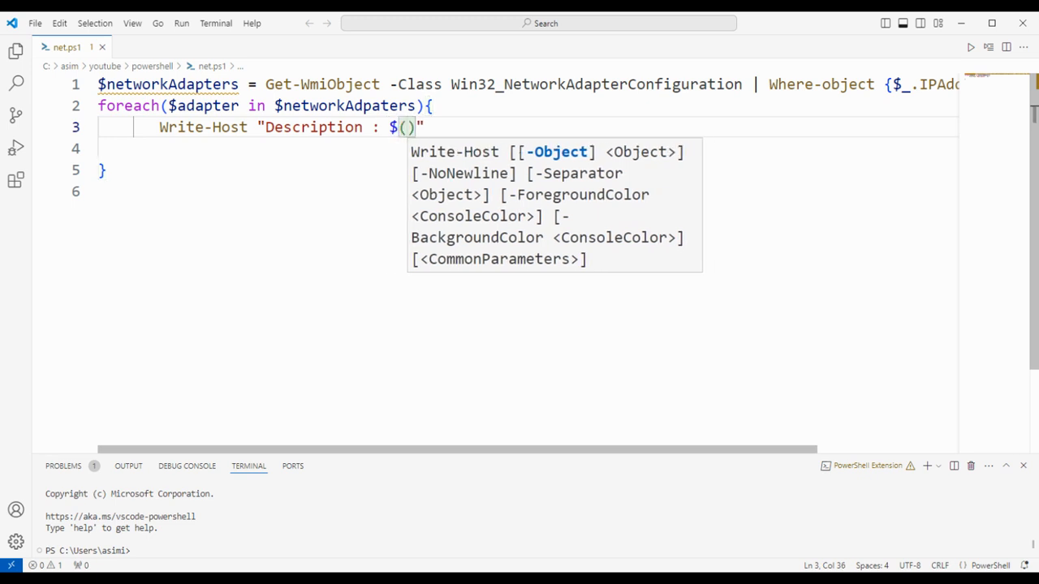
text($adapter)
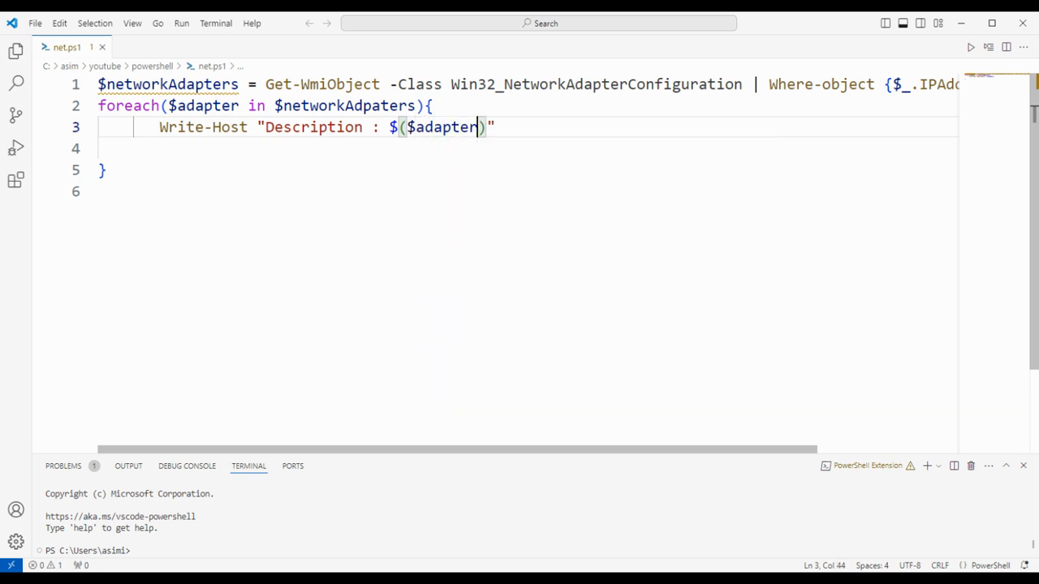
text(.Description)
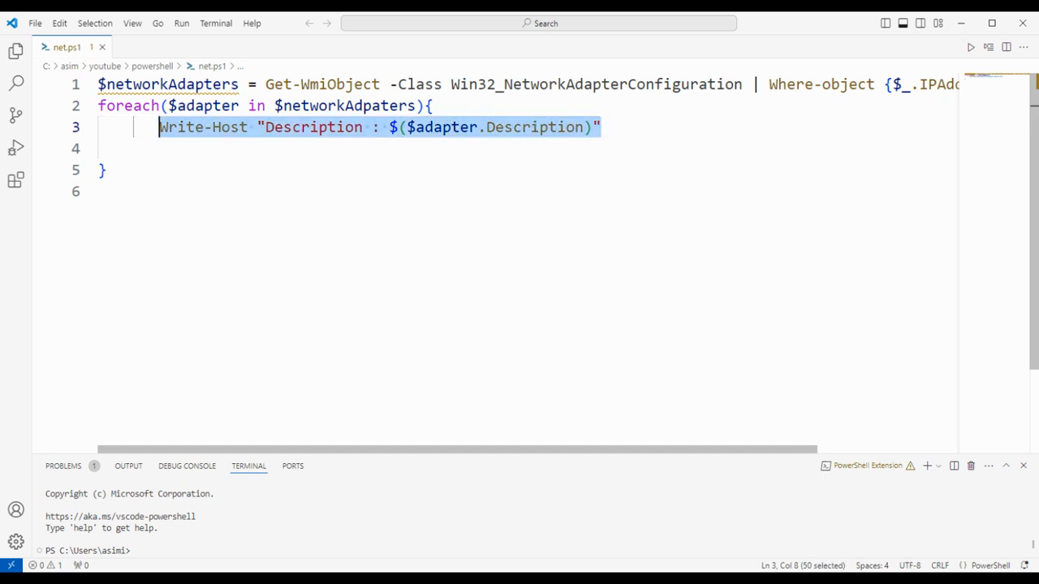
Make line 4 print "IP Address : $($adapter.IPAddress[0])" and start a new line.
key(Enter)
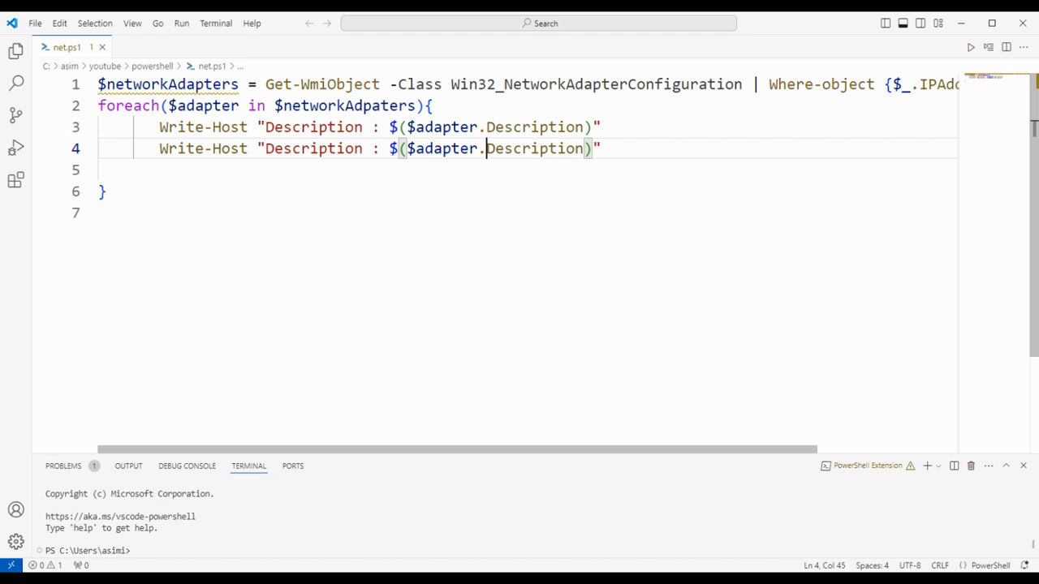
double_click(312, 150)
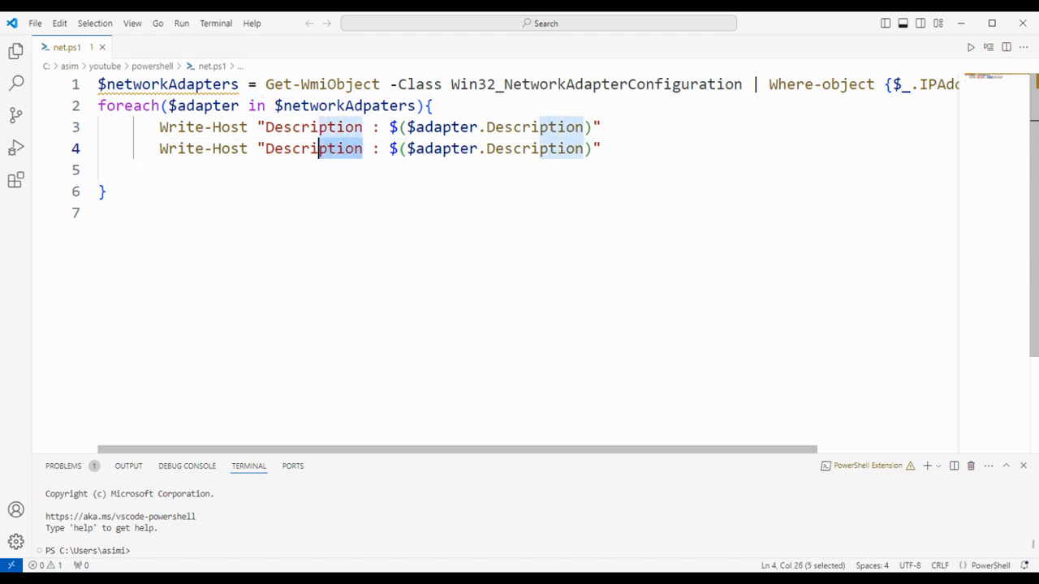
key(Delete)
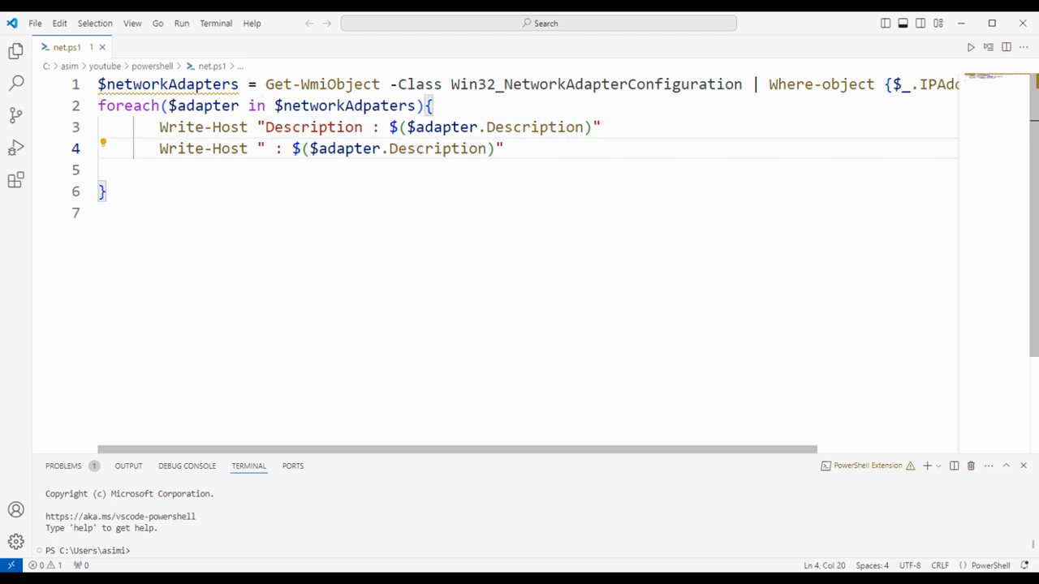
text(IP Ad)
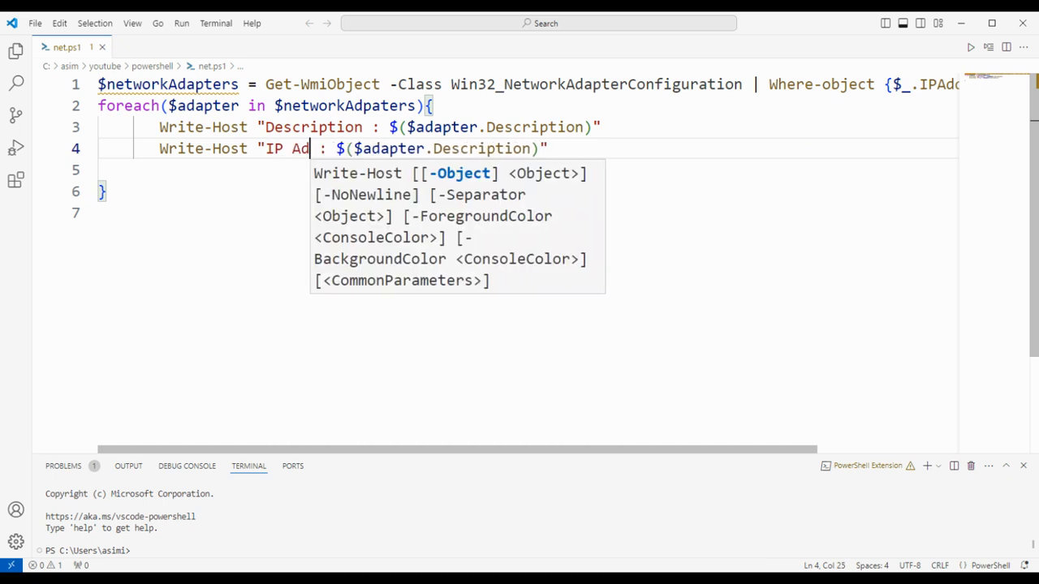
text(dress :)
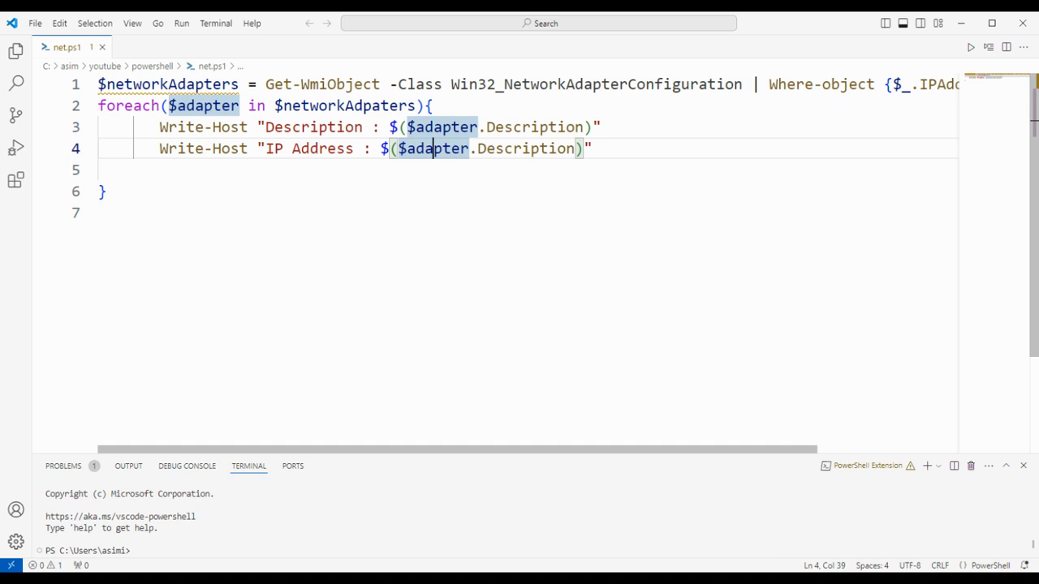
double_click(526, 150)
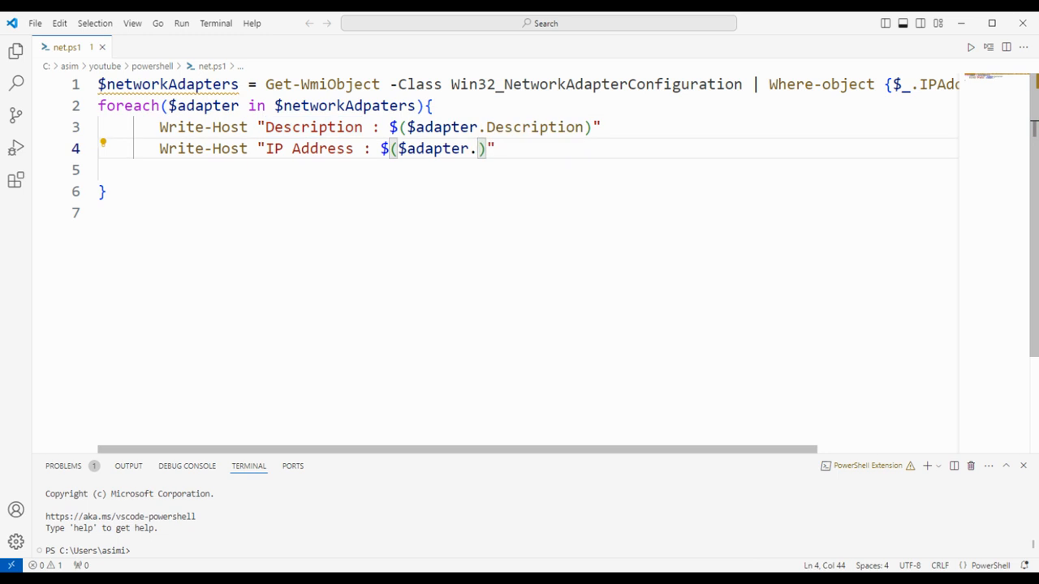
text(IPAddress)
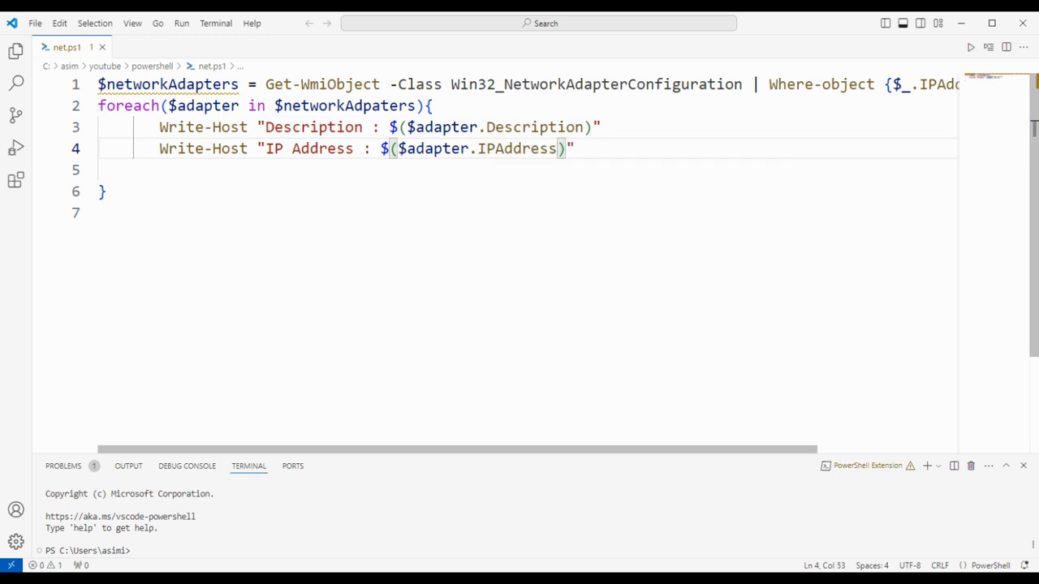
text([0])
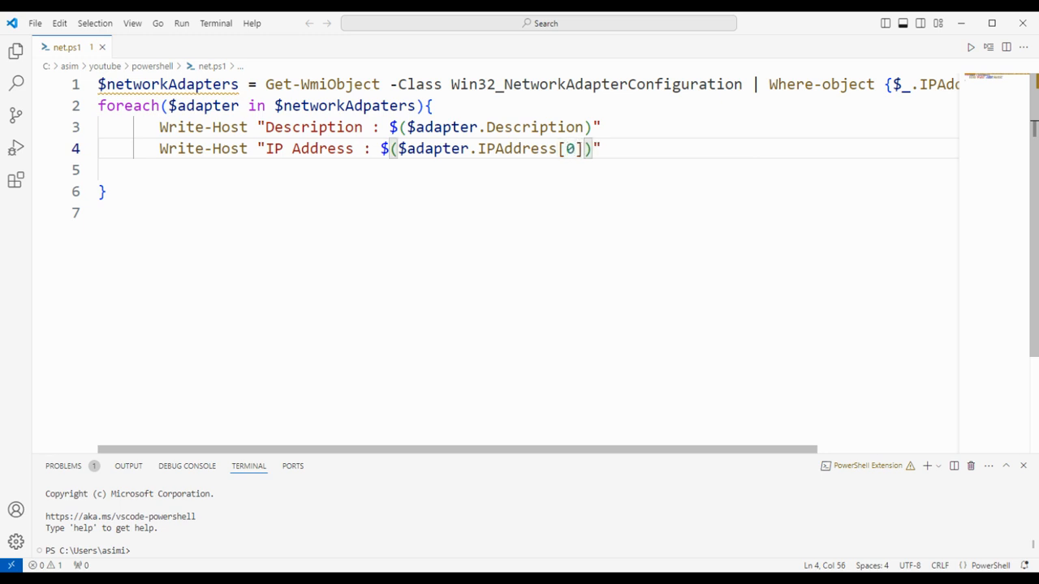
key(Enter)
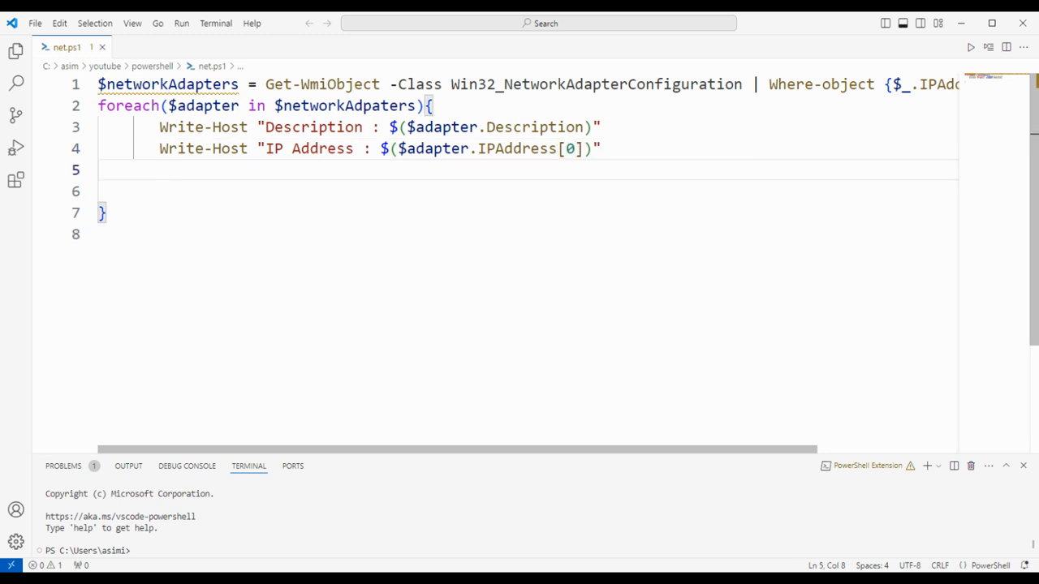
Add a third loop line printing "MAC Address : $($adapter.MACAddress)" and start a new line.
text(Write-Host "Description : $($adapter.Description)")
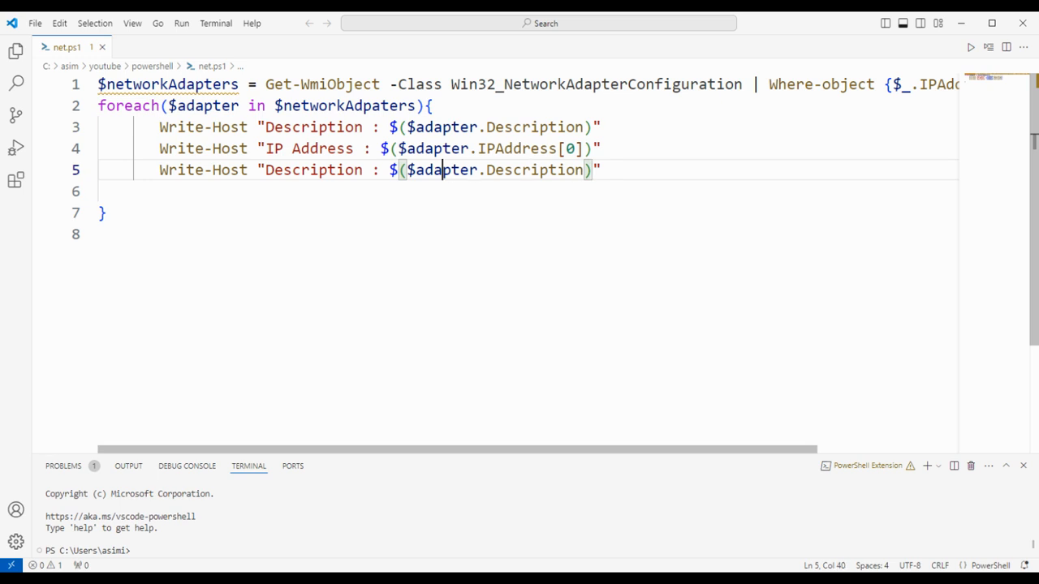
double_click(340, 171)
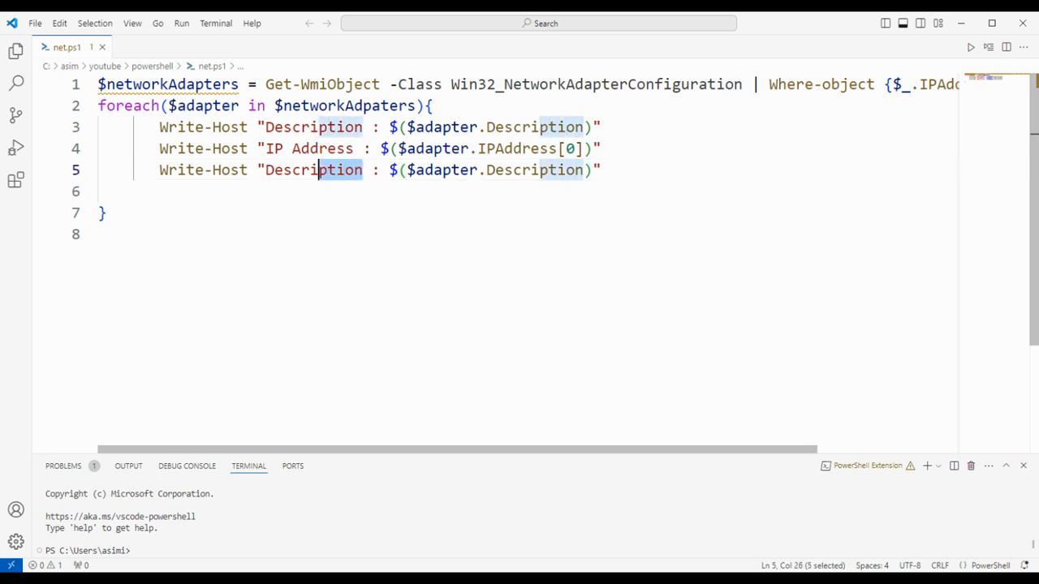
key(Delete)
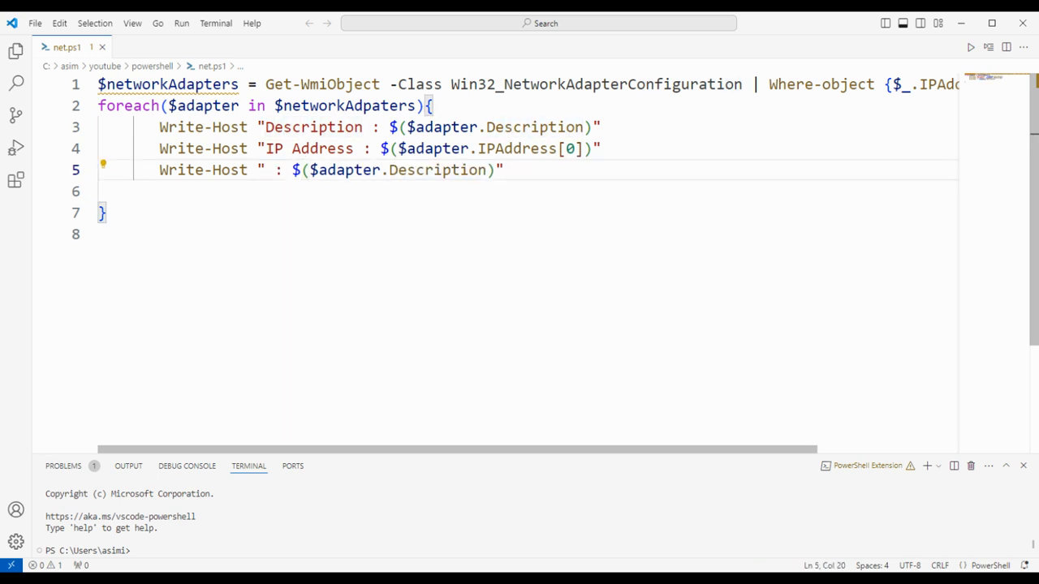
text(MAC A)
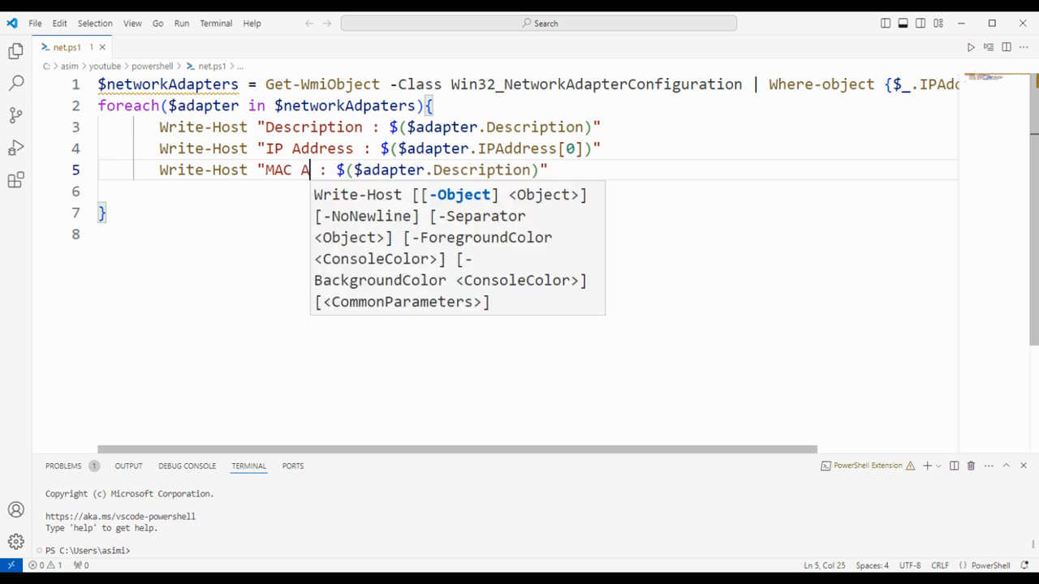
text(ddress)
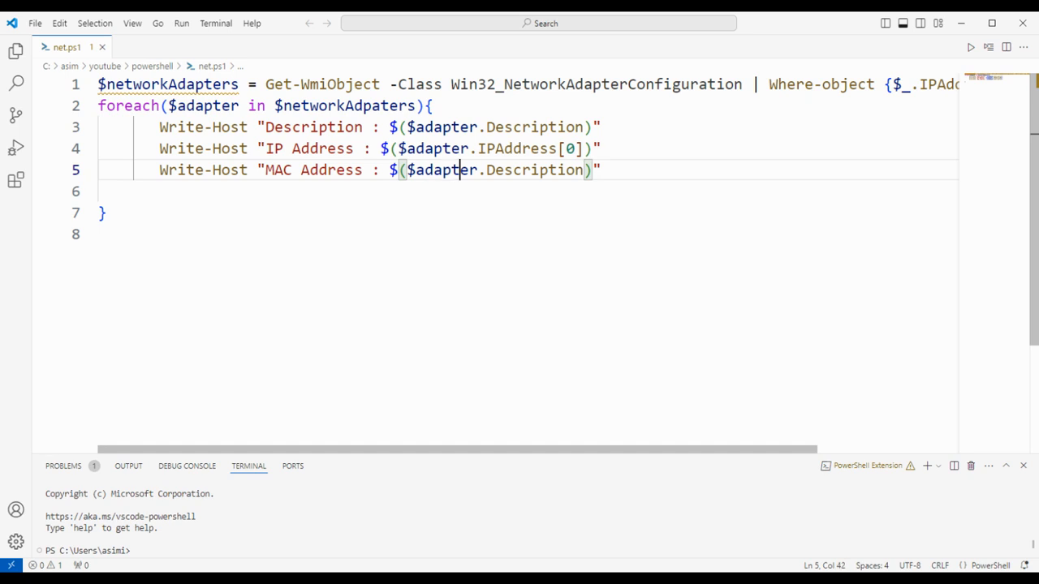
double_click(534, 171)
text(<)
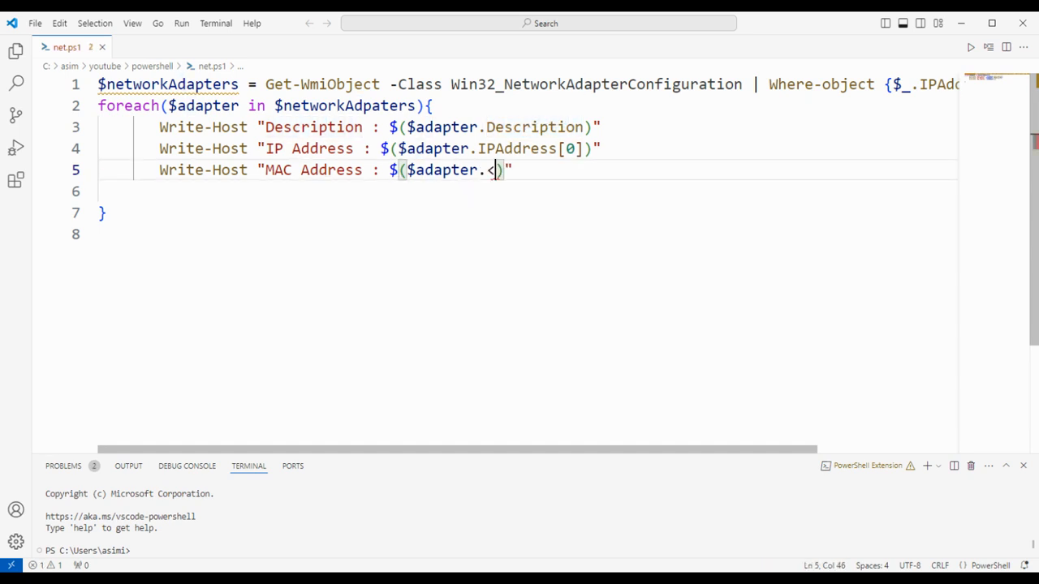
text(MAC)
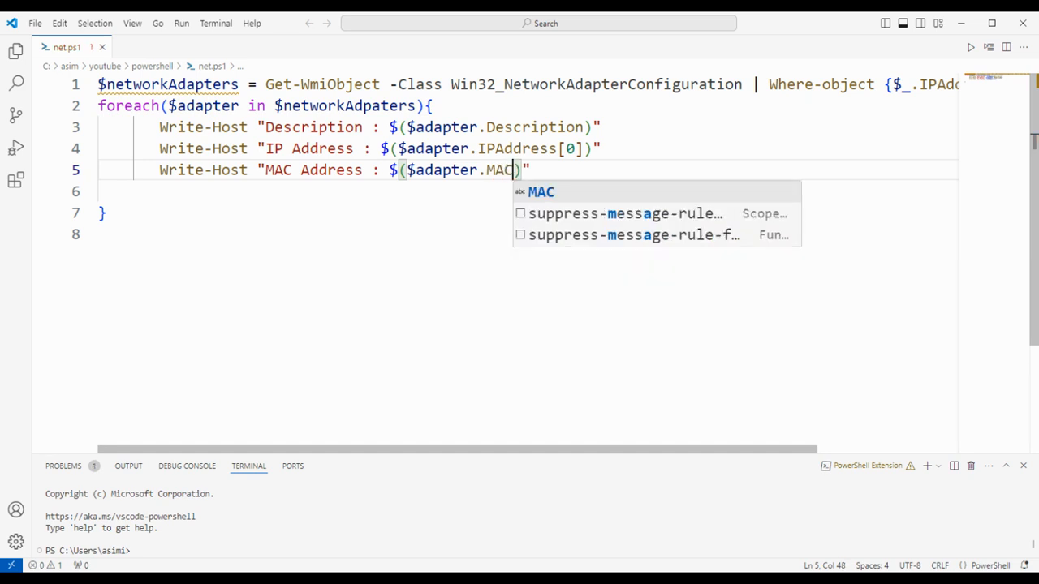
text(A)
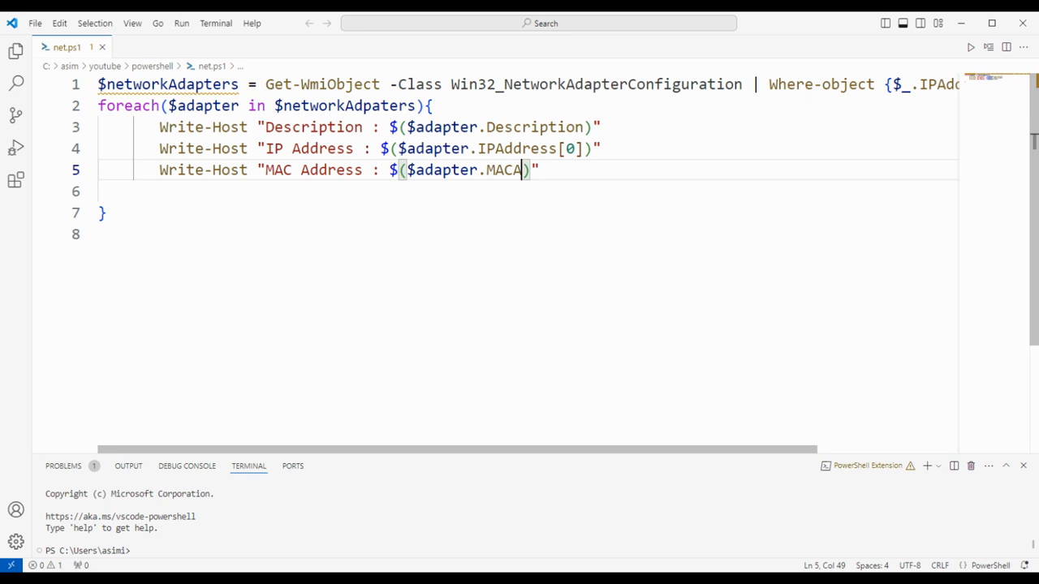
text(ddress)
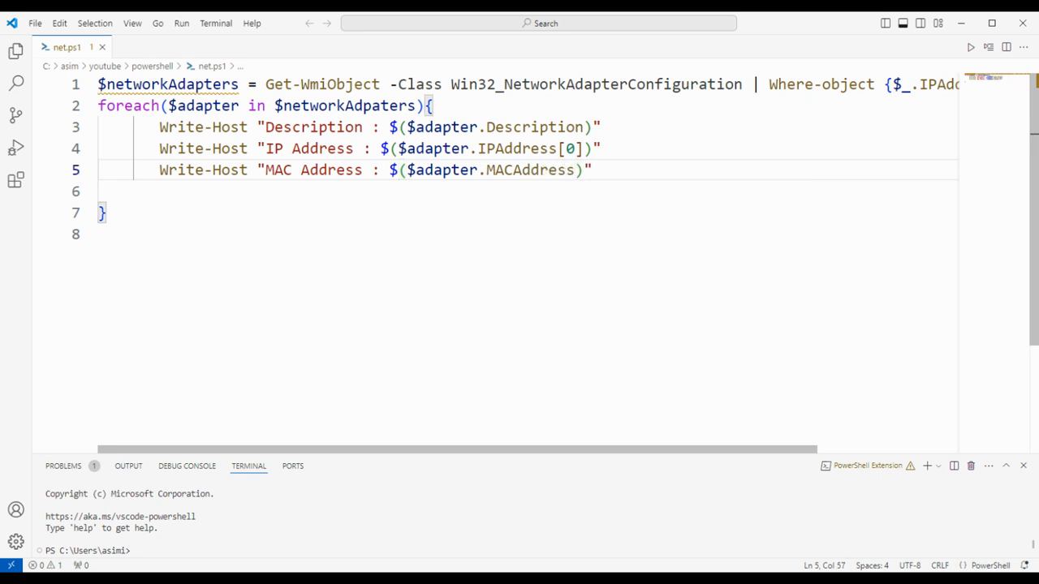
key(Enter)
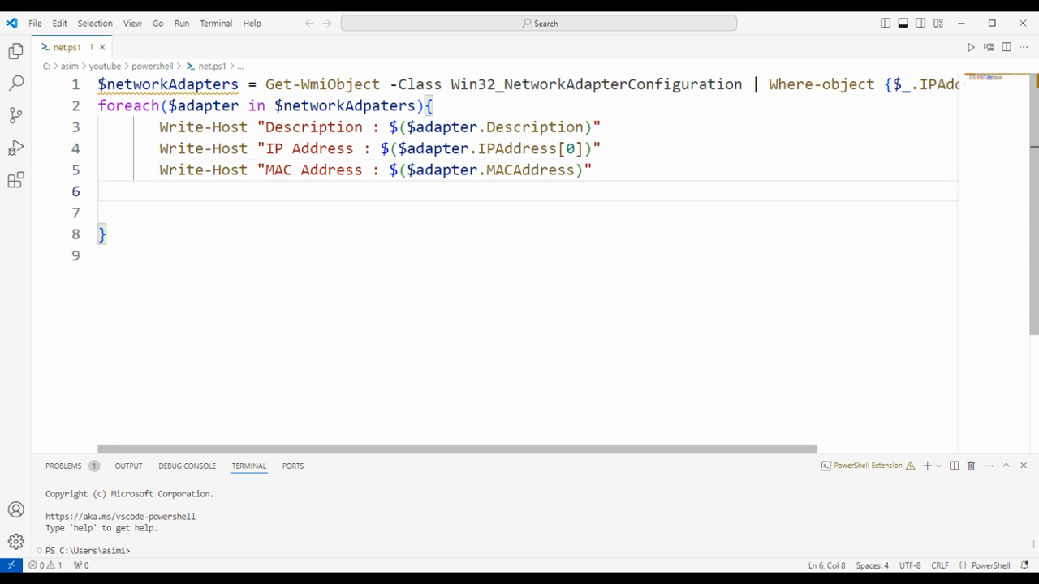
End the loop body with Write-Host "" as a blank separator line.
text(Write)
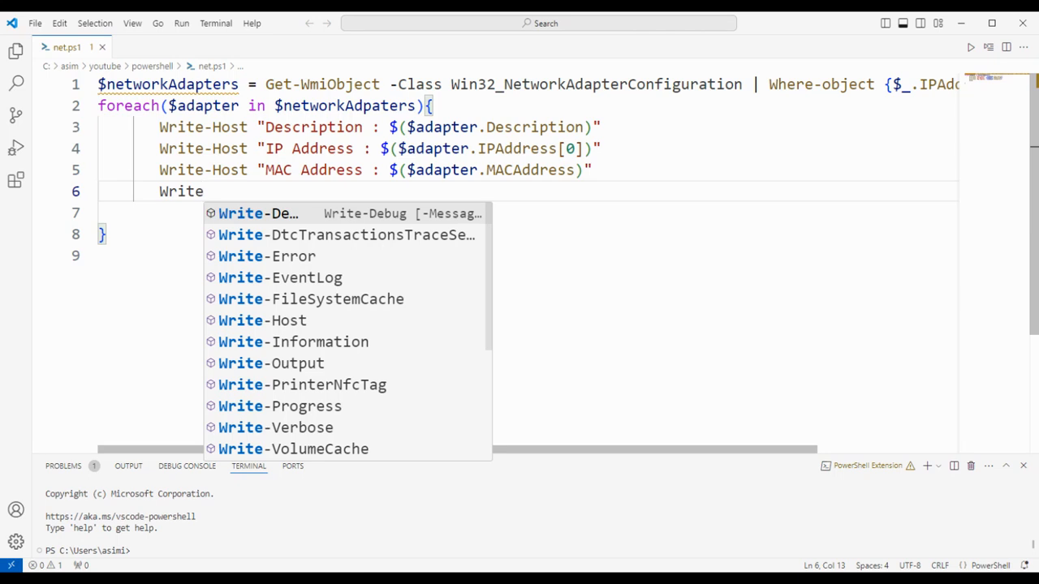
text(-Host ")
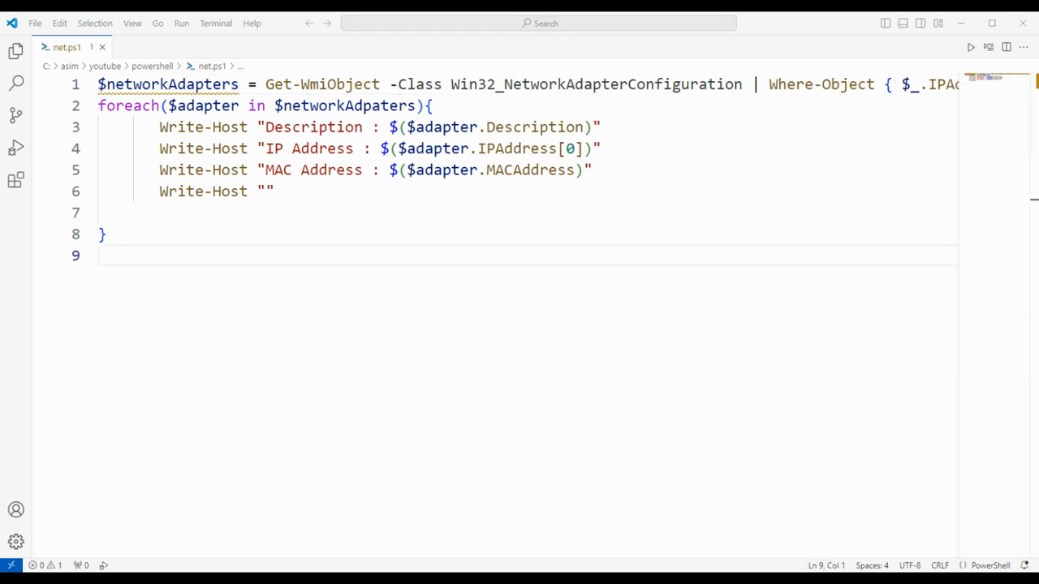
click(362, 105)
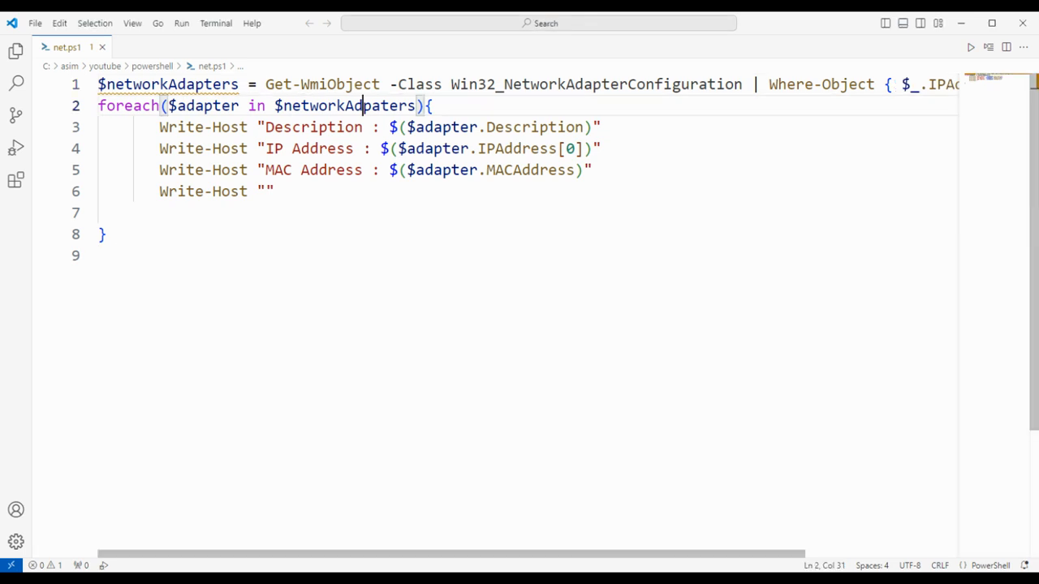